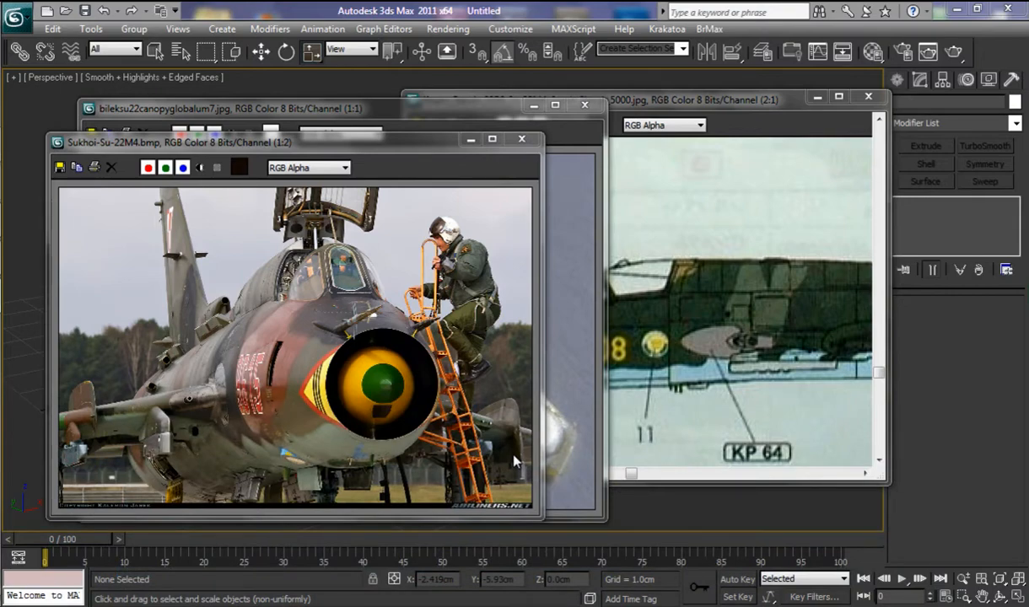
mouse_move(413, 313)
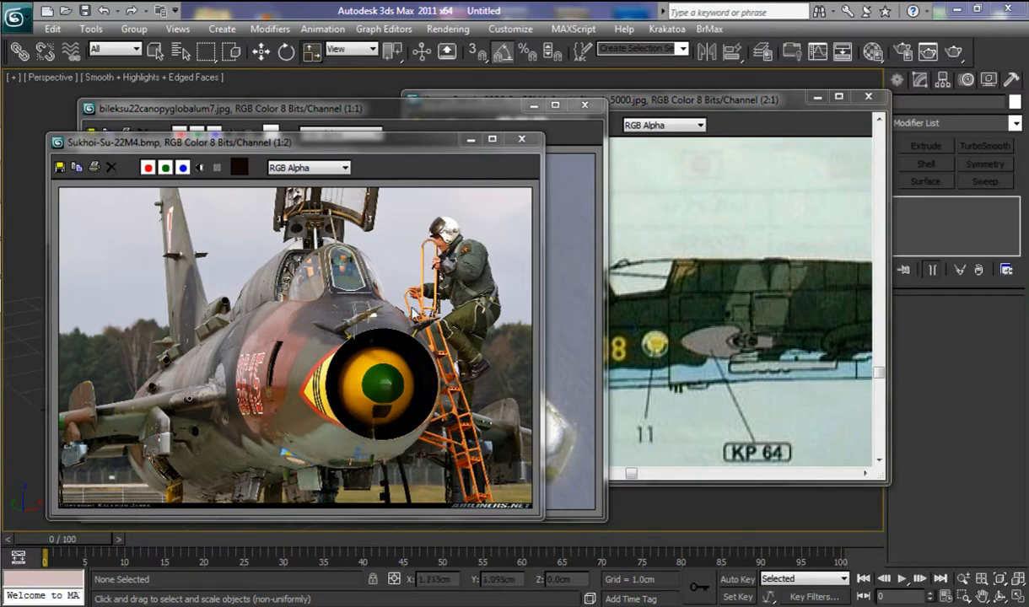
mouse_move(339, 300)
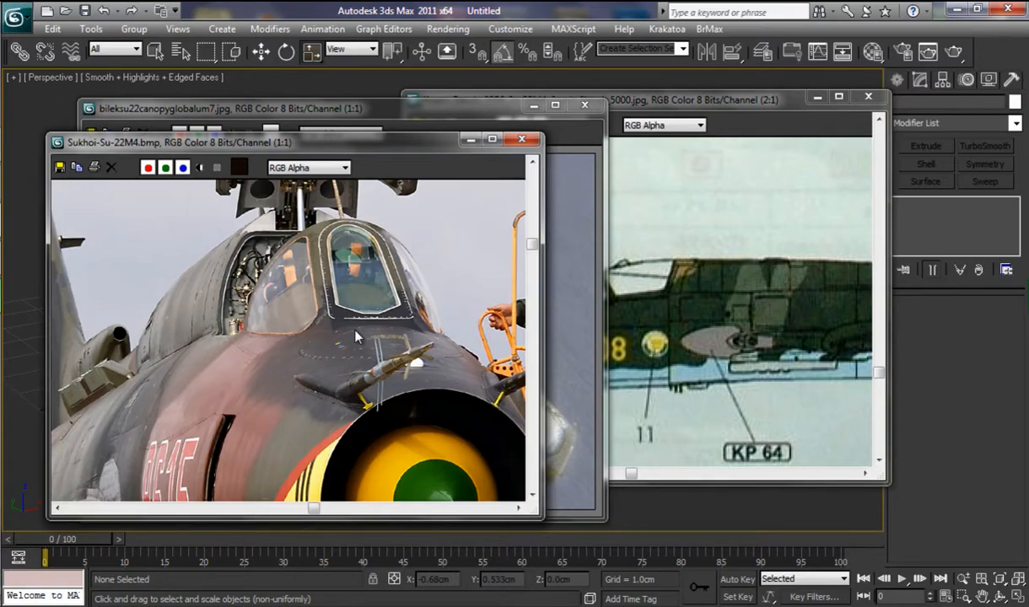
mouse_move(128, 196)
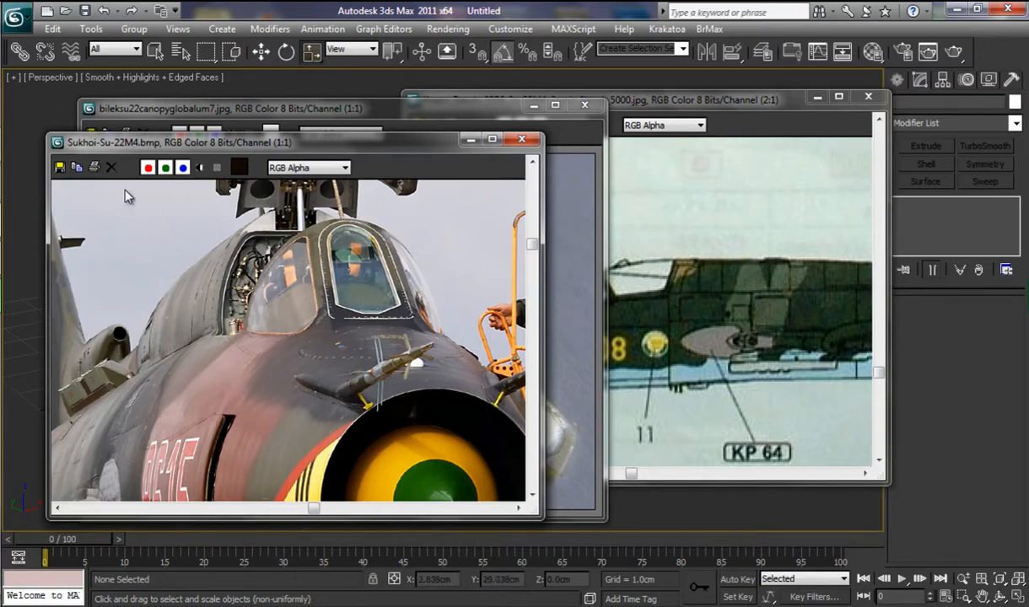
mouse_move(369, 356)
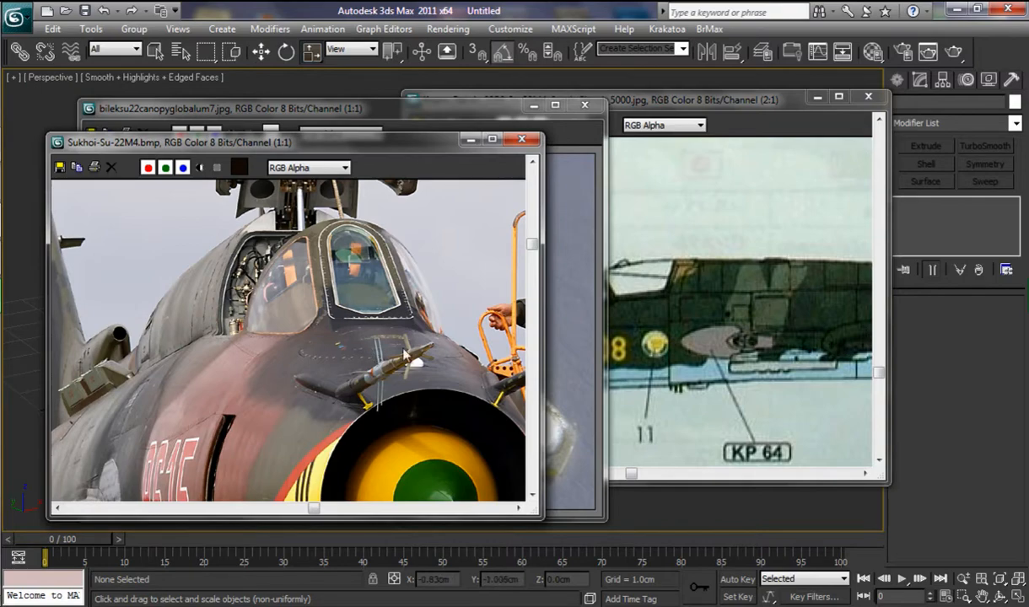
mouse_move(273, 283)
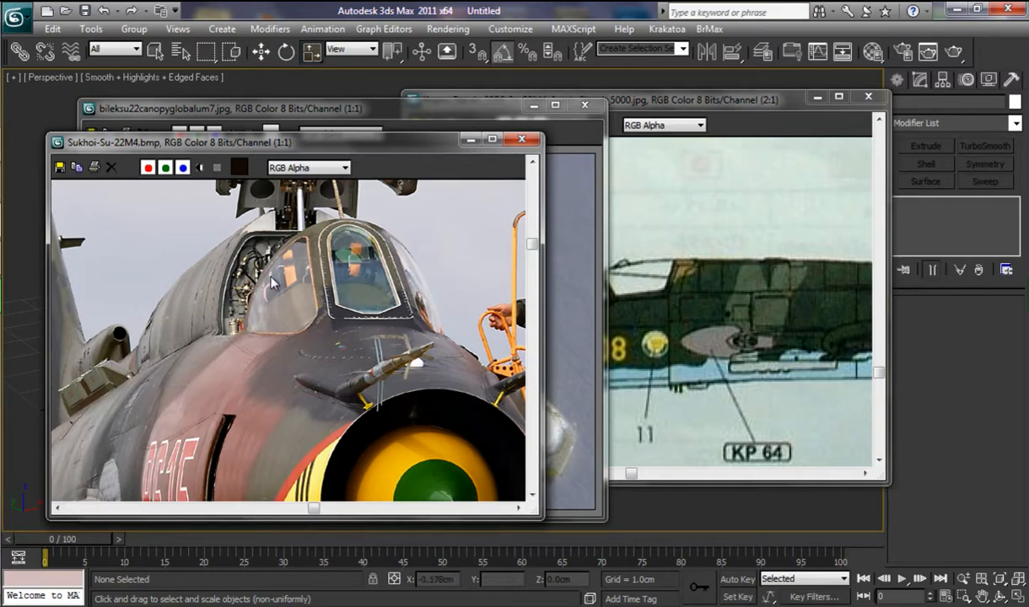
mouse_move(354, 244)
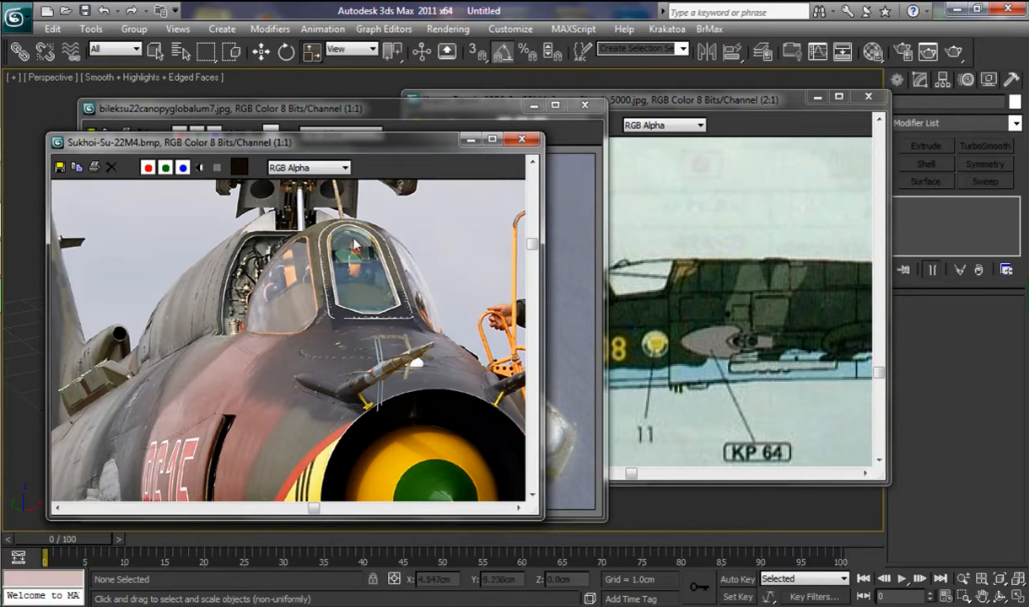
mouse_move(666, 108)
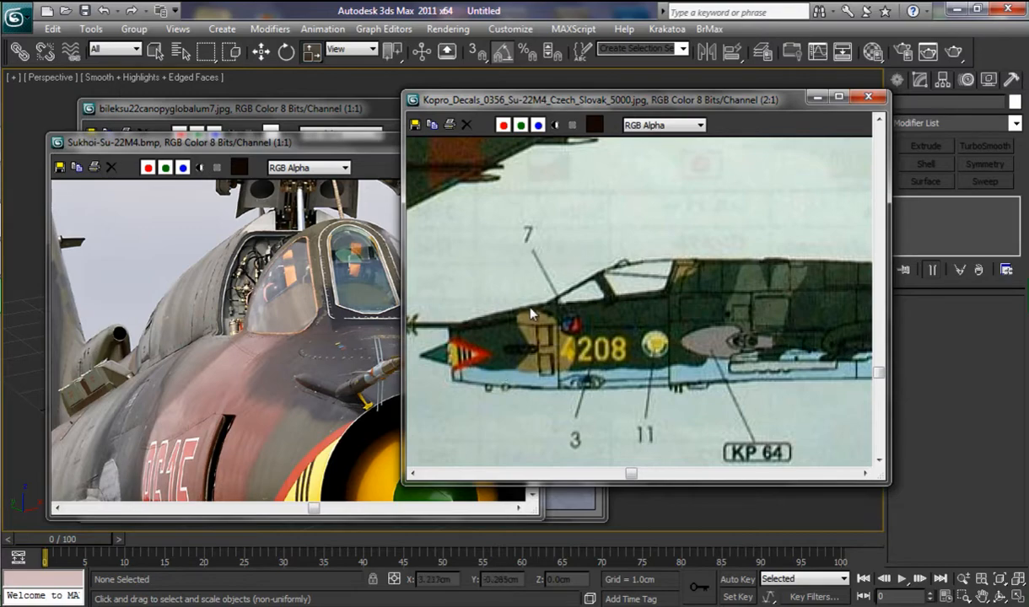
mouse_move(509, 287)
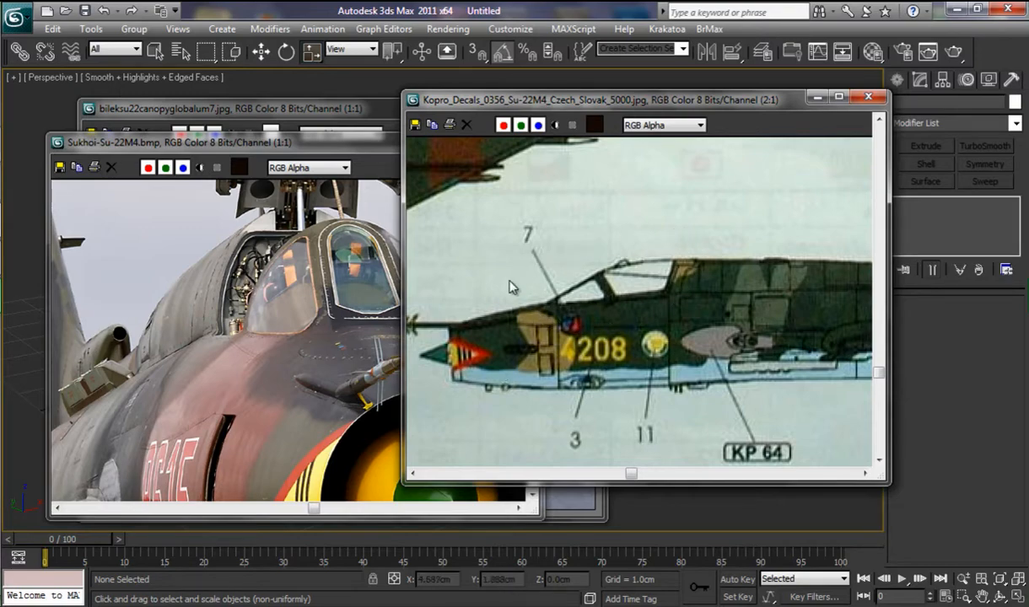
mouse_move(607, 349)
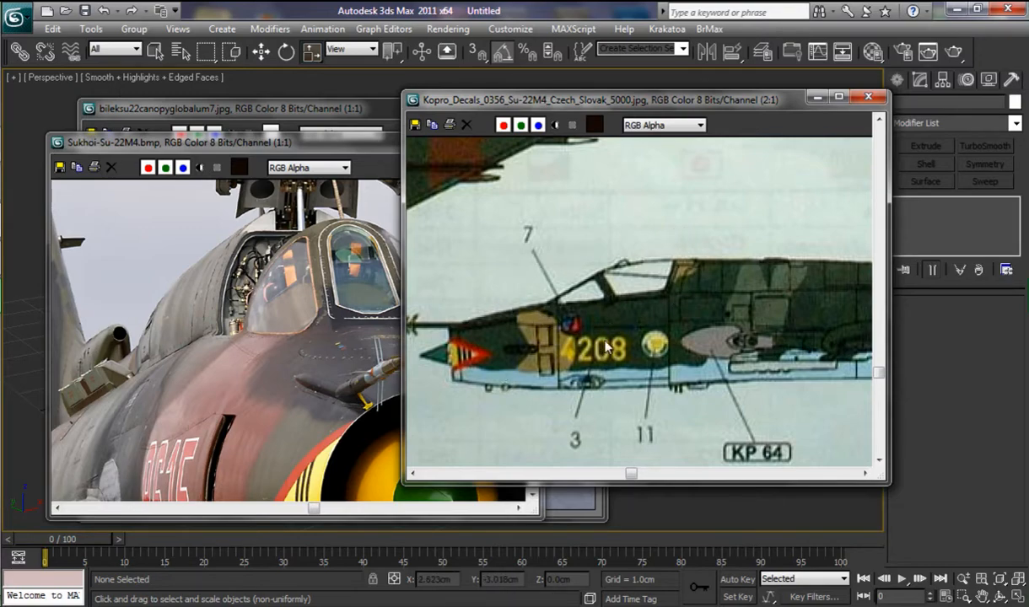
mouse_move(776, 321)
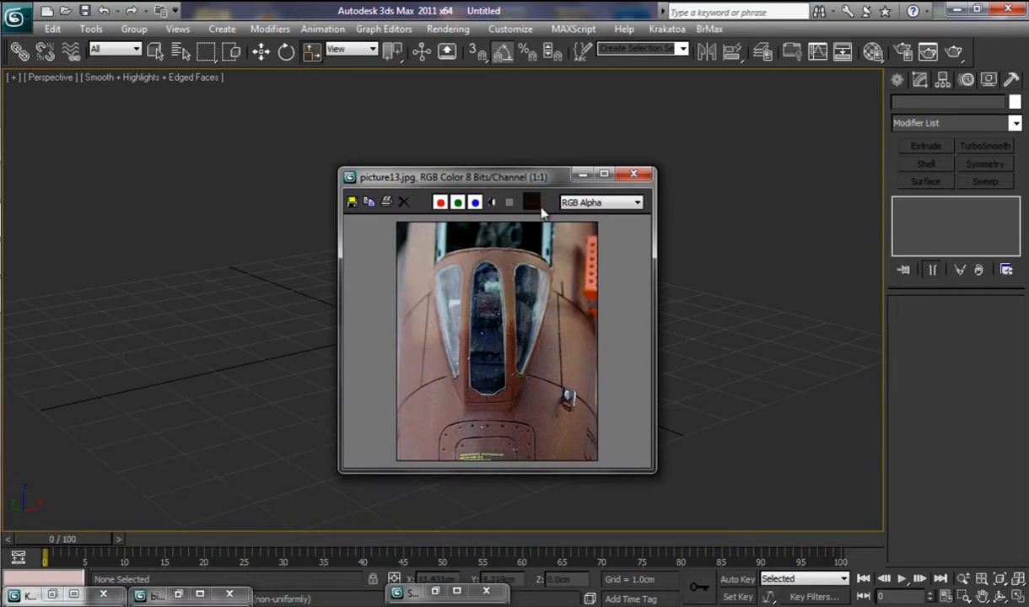
- Put the reference photo aside and drag out a Box primitive in the Perspective viewport
click(632, 173)
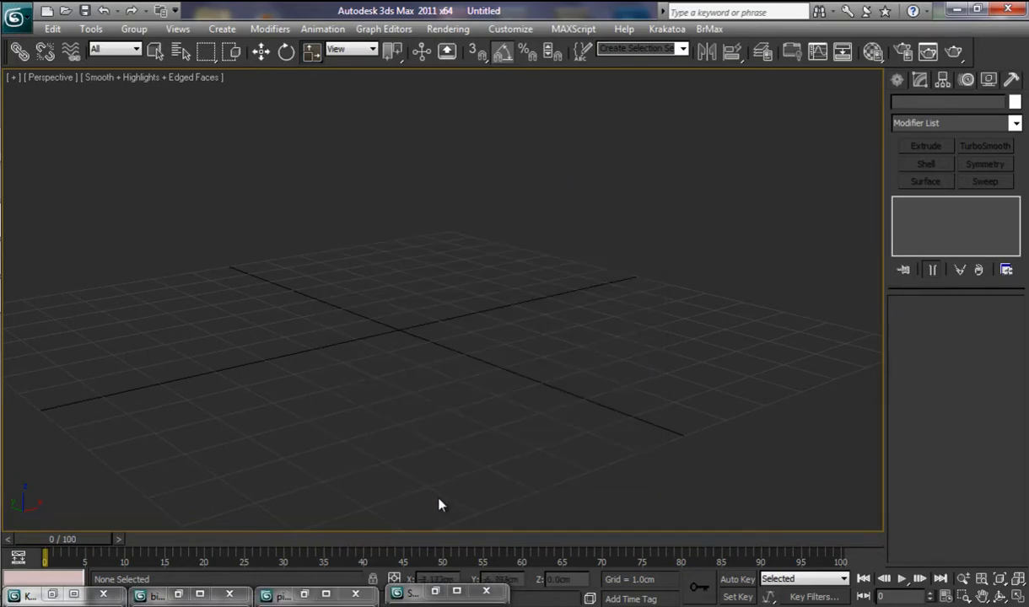
click(897, 79)
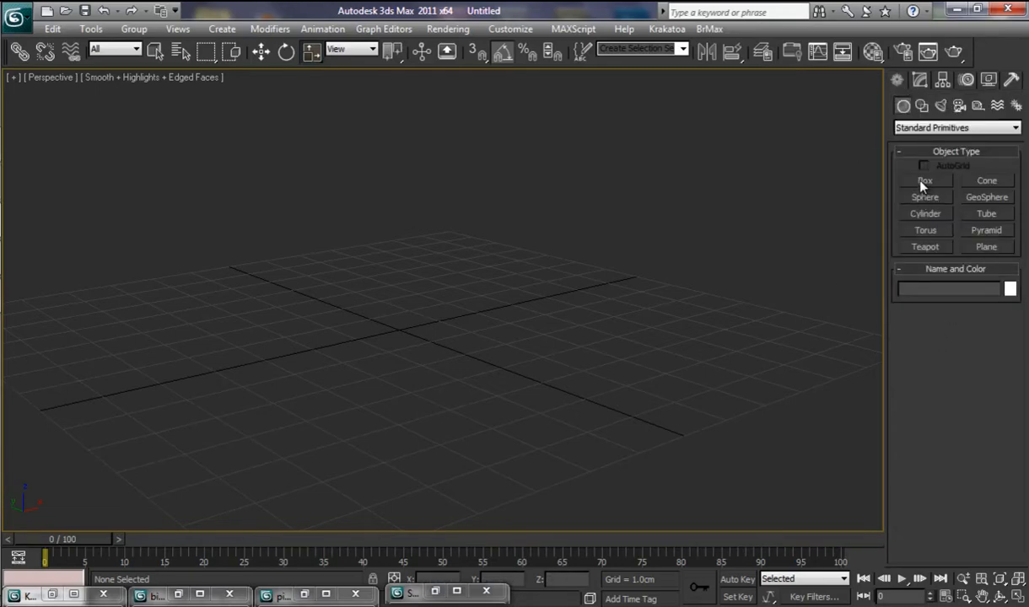
click(924, 181)
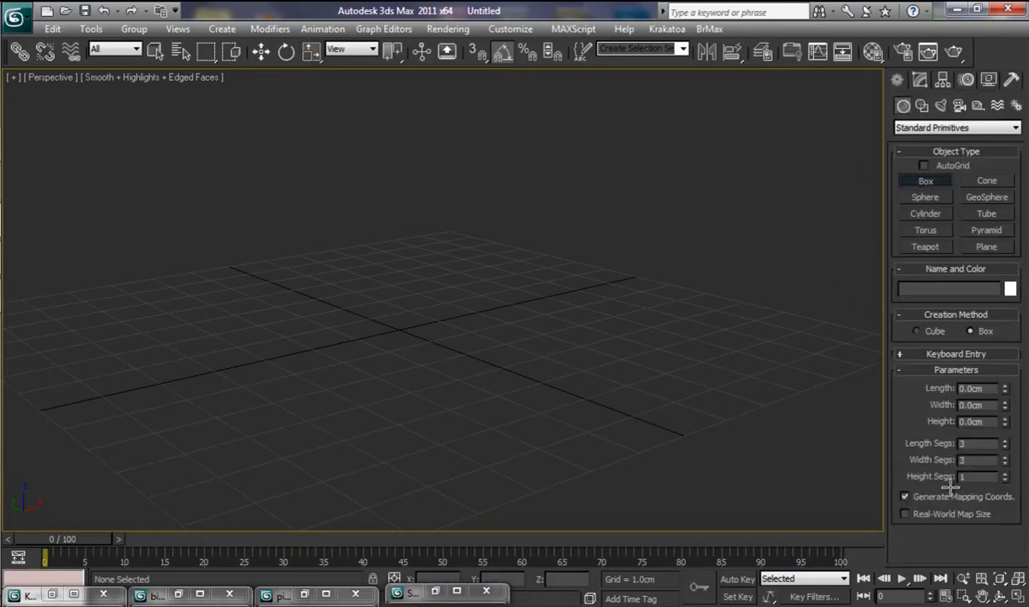
drag(278, 346, 405, 391)
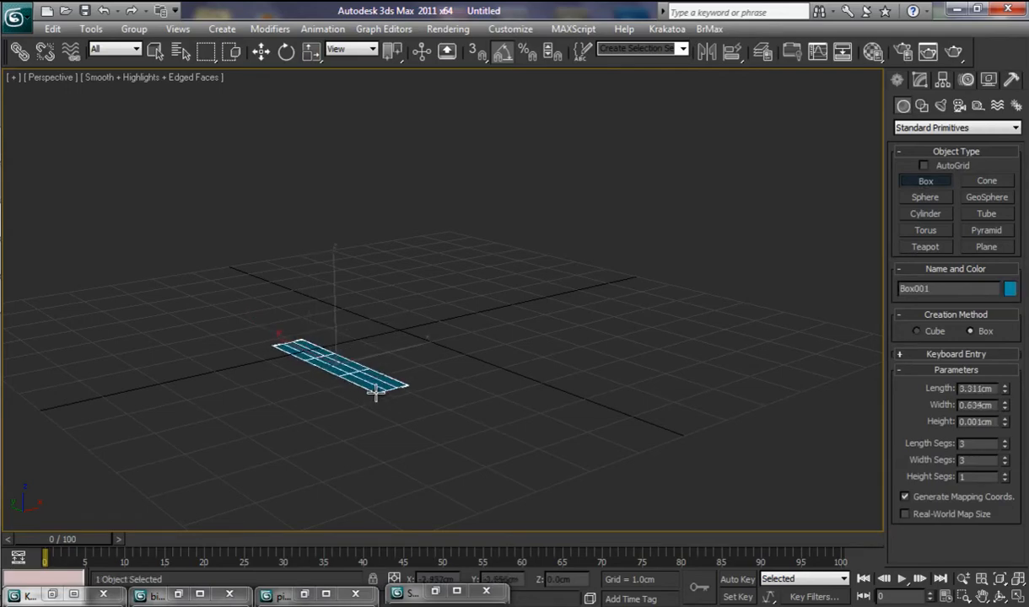
drag(374, 392, 632, 321)
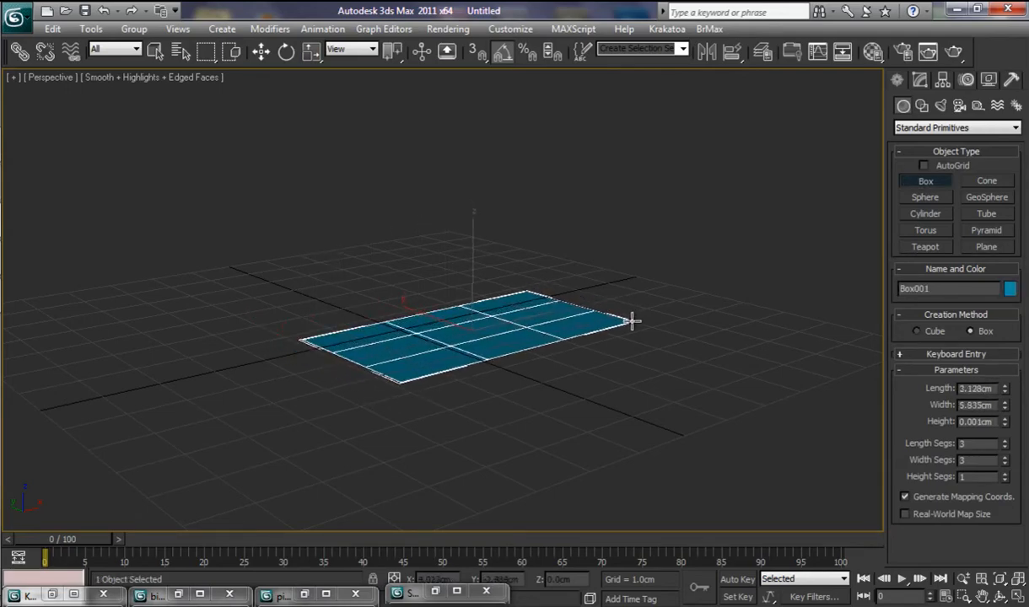
drag(631, 320, 627, 199)
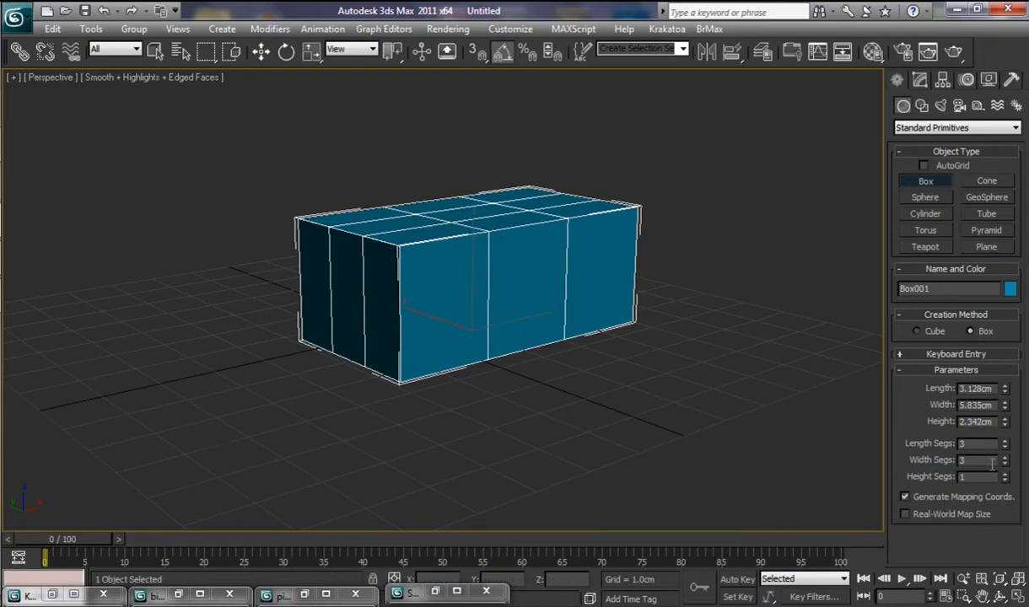
- Reduce Box001's length and width segments to 1 each
click(1005, 445)
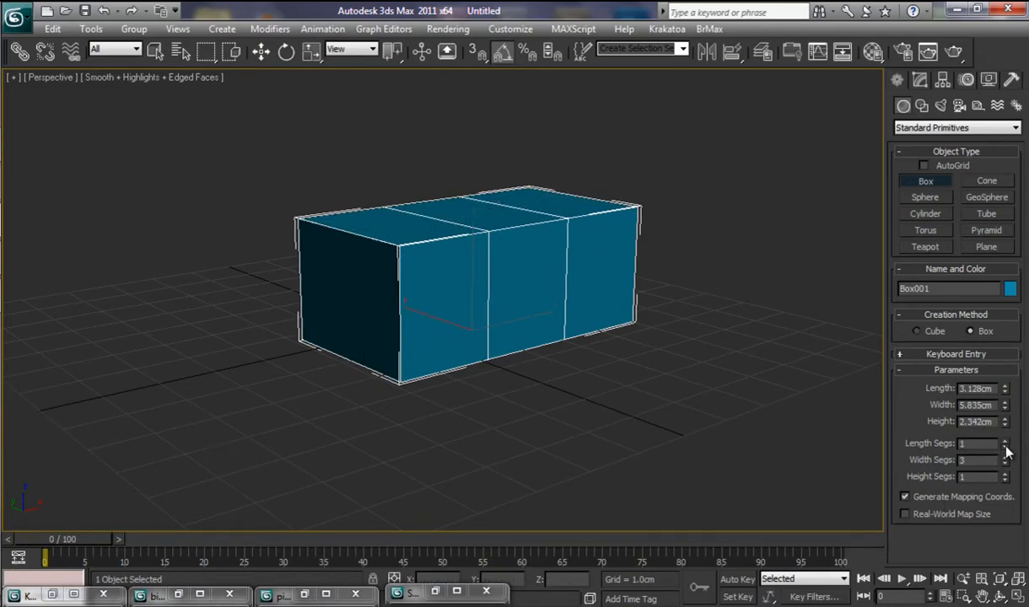
mouse_move(1006, 474)
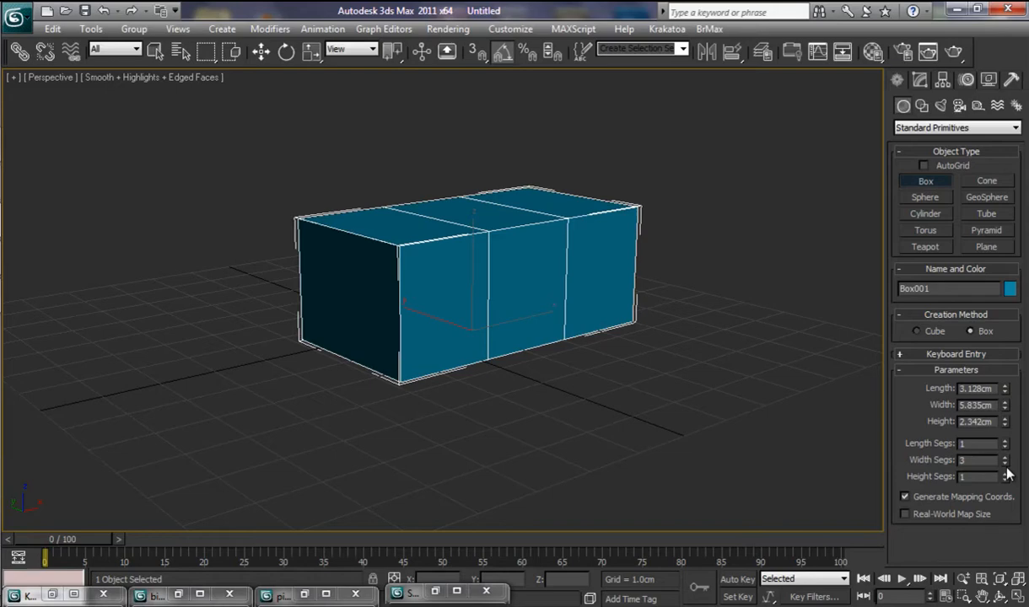
click(1005, 462)
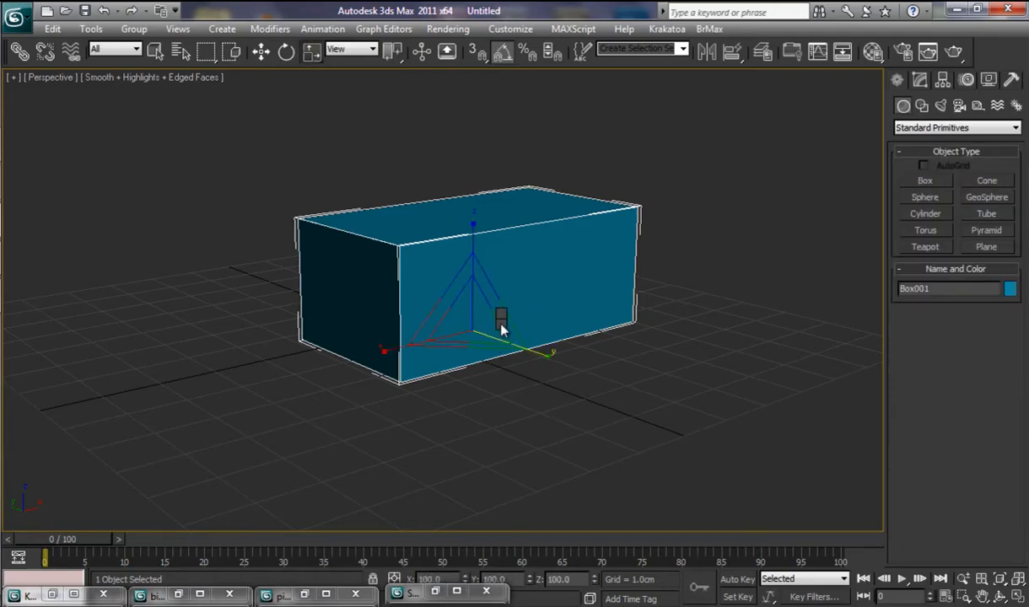
- Convert Box001 to an Editable Poly and expand its sub-object levels
right_click(502, 329)
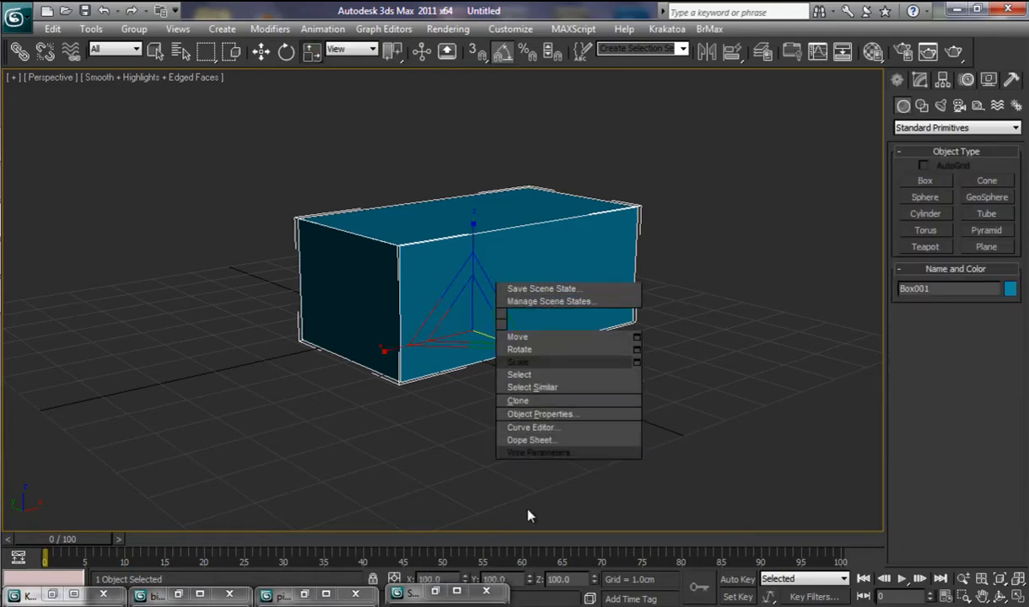
mouse_move(526, 466)
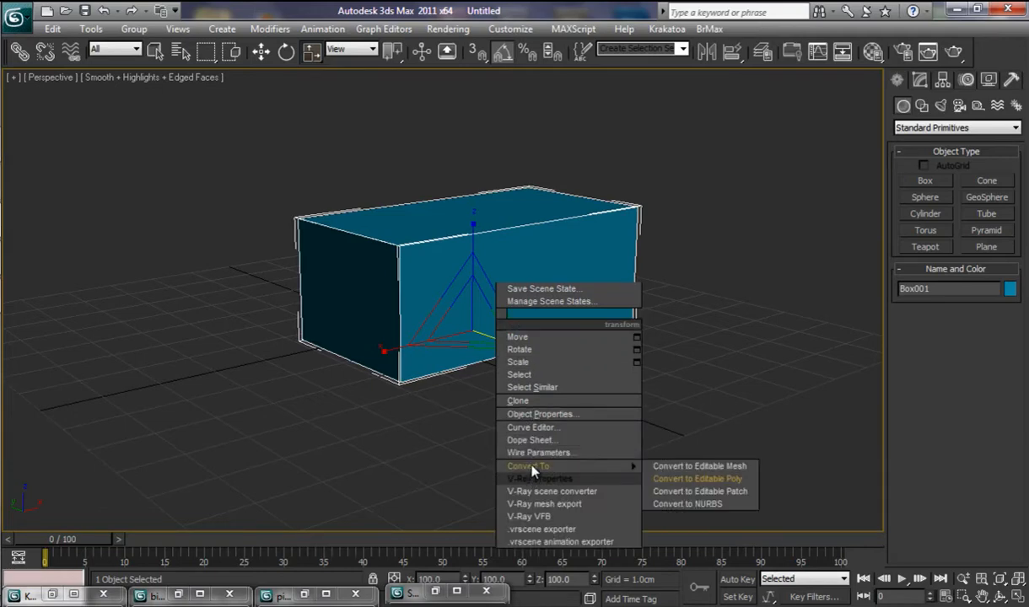
click(697, 479)
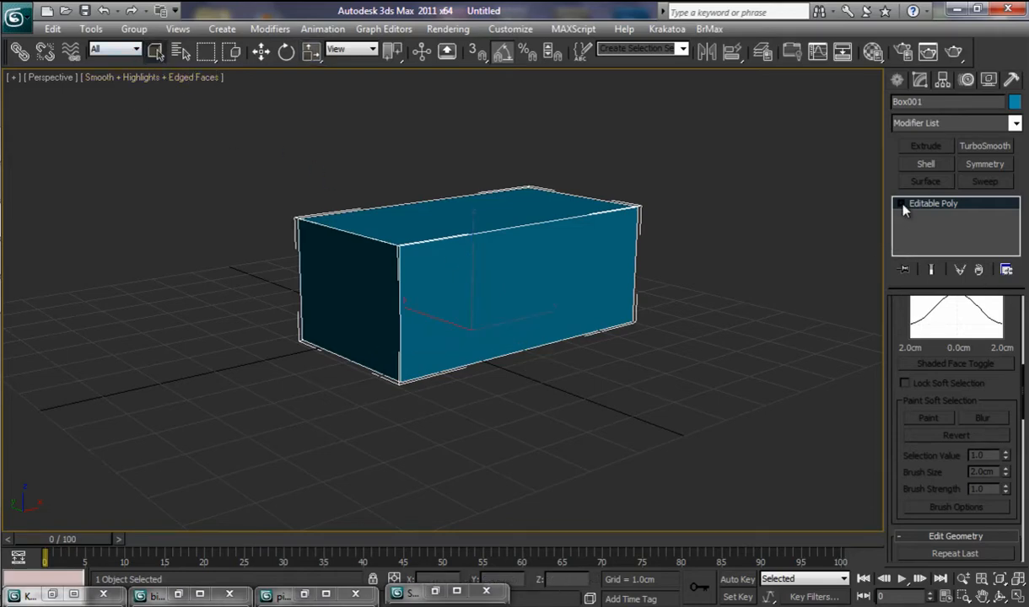
click(933, 202)
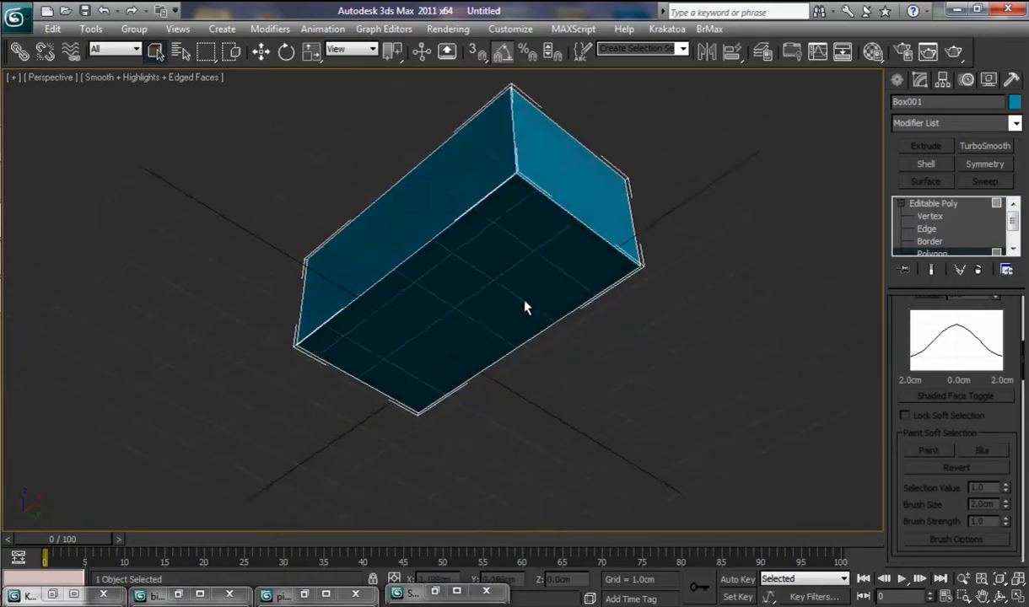
- Enable Ignore Backfacing for face selection while orbiting around the box
drag(522, 307, 432, 239)
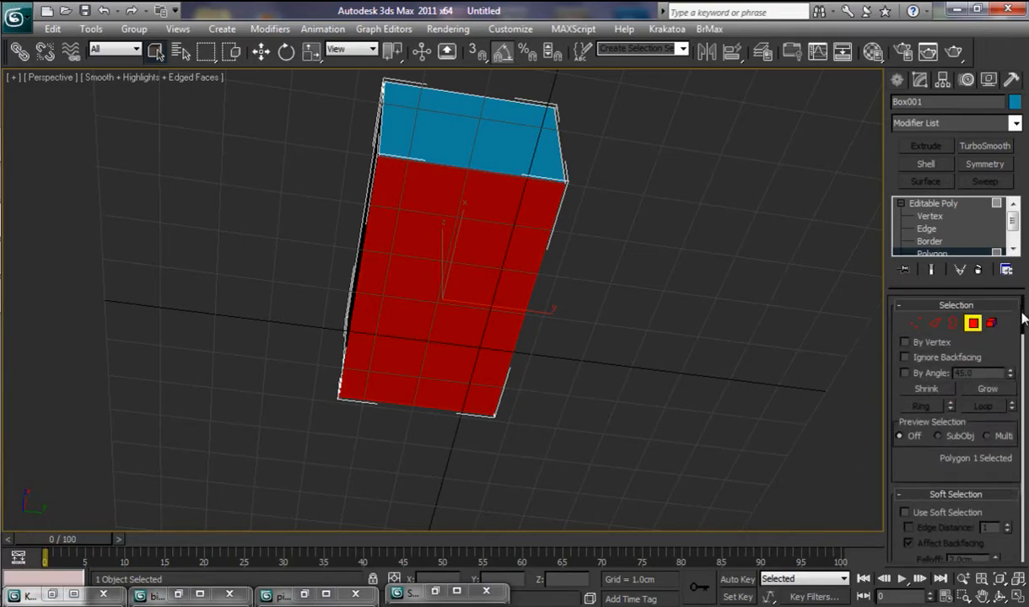
click(905, 357)
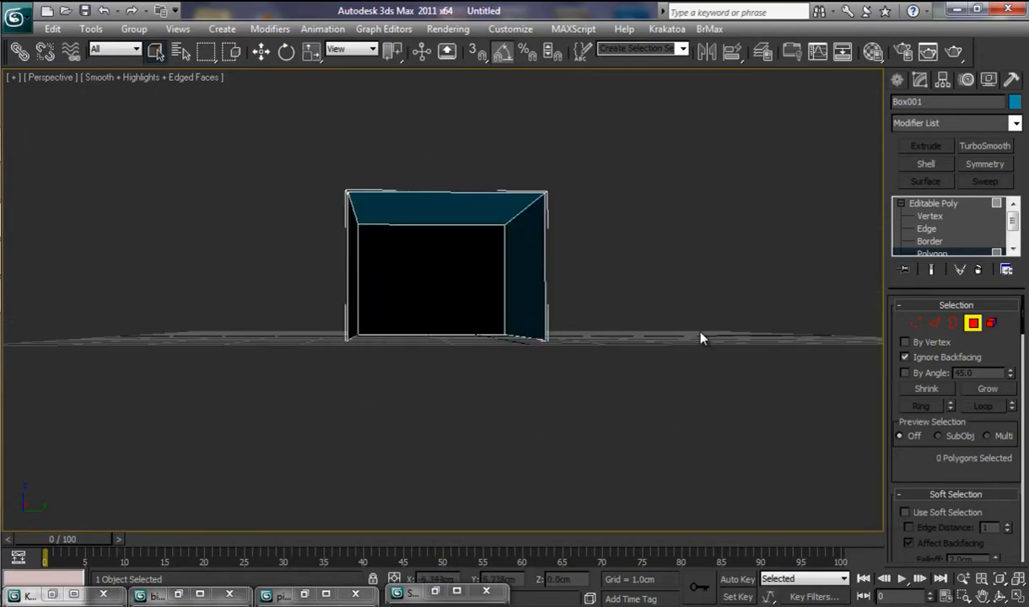
drag(699, 337, 691, 445)
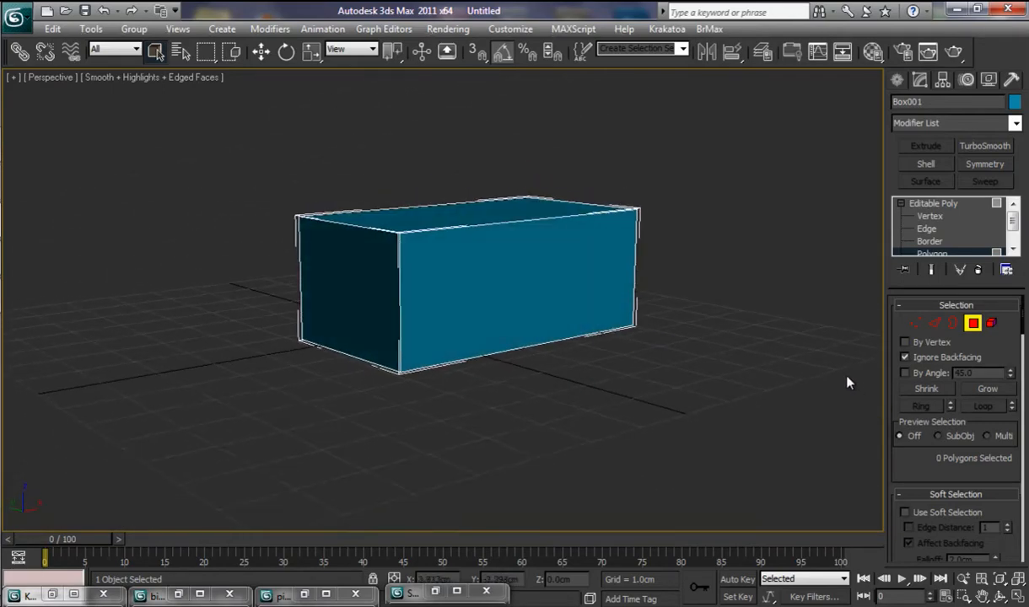
- In Vertex mode, pull the corner vertices back to slant and taper the box's front
click(929, 216)
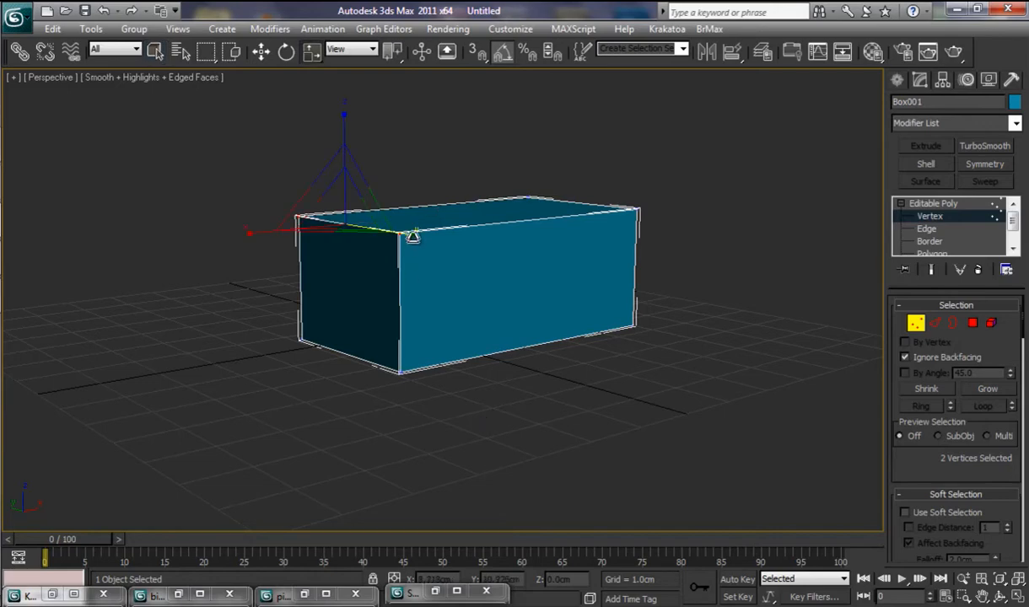
drag(413, 236, 374, 220)
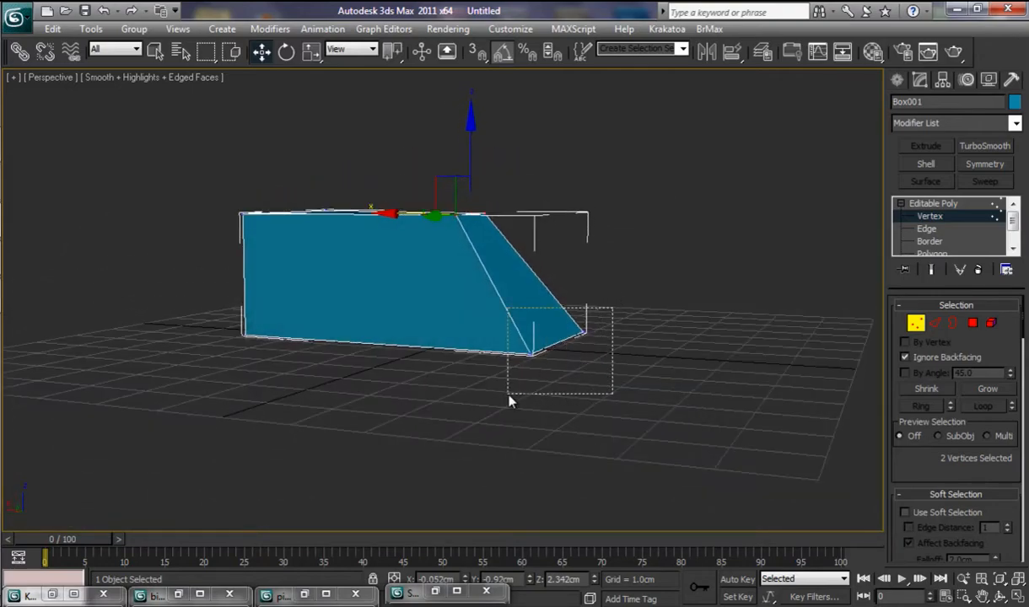
drag(506, 401, 570, 418)
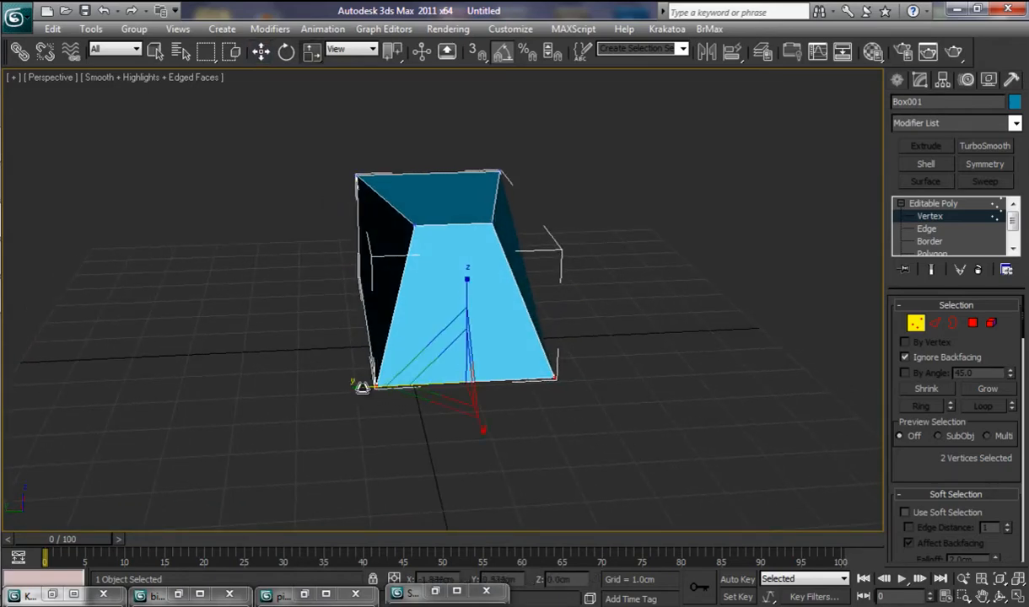
drag(360, 384, 408, 391)
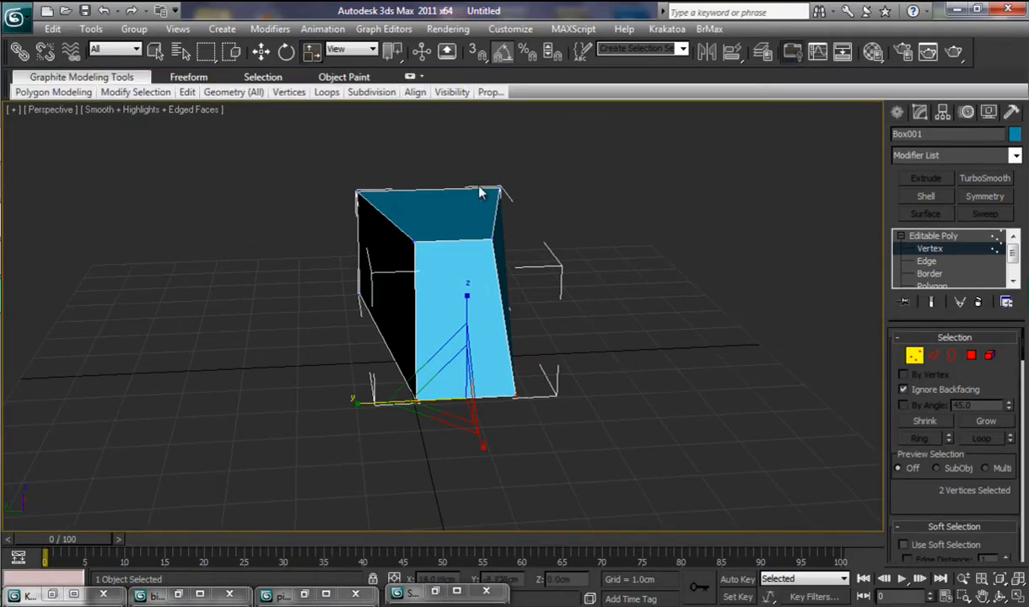
mouse_move(627, 389)
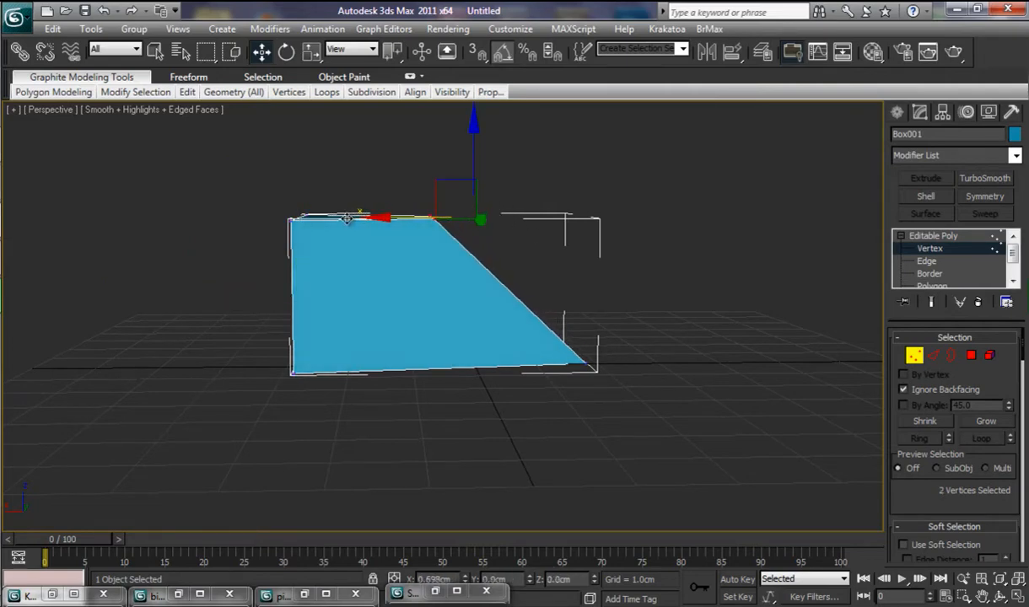
- Move the top corner vertices further and orbit to check the wedge profile
drag(476, 219, 425, 219)
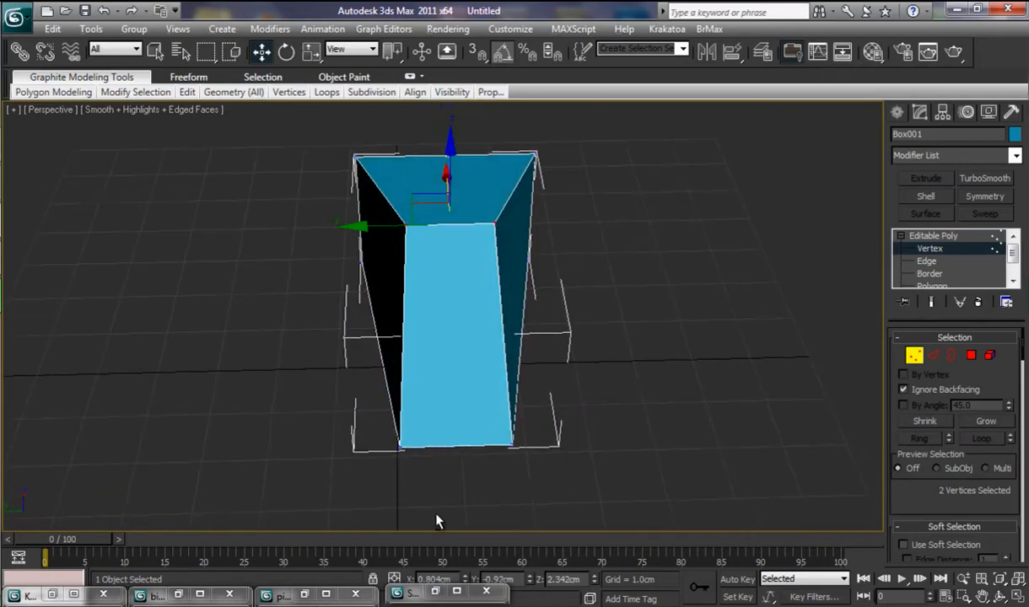
drag(438, 520, 334, 349)
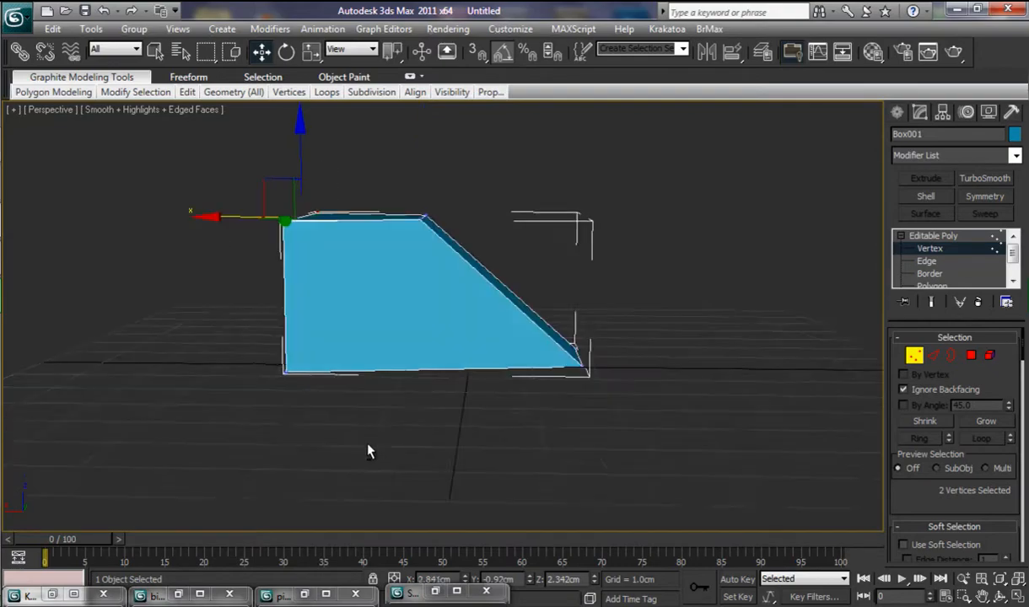
drag(368, 452, 279, 459)
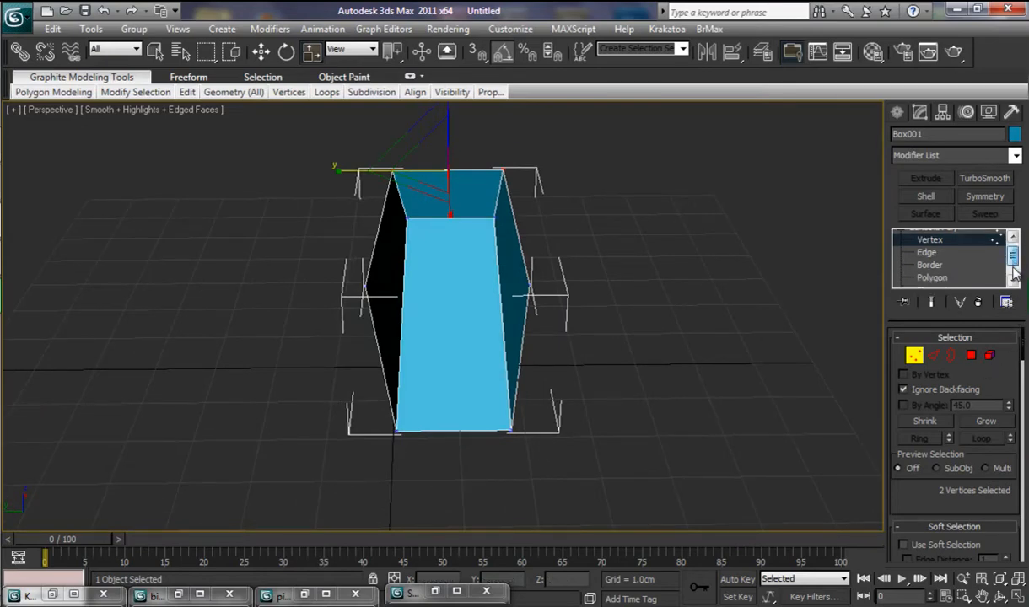
- At Polygon level, select the sloped front face and open the Inset settings
click(971, 355)
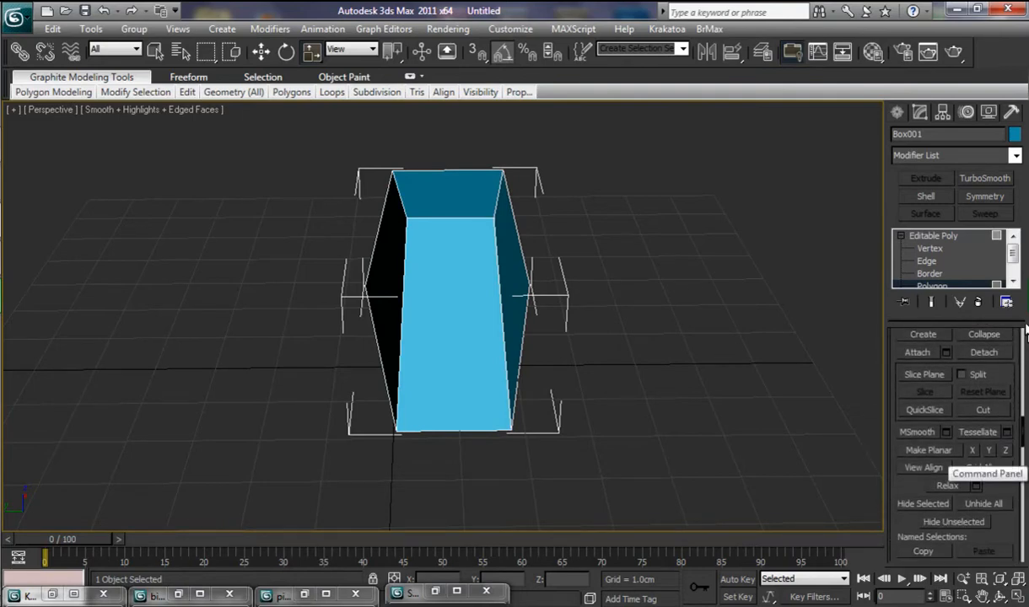
click(452, 304)
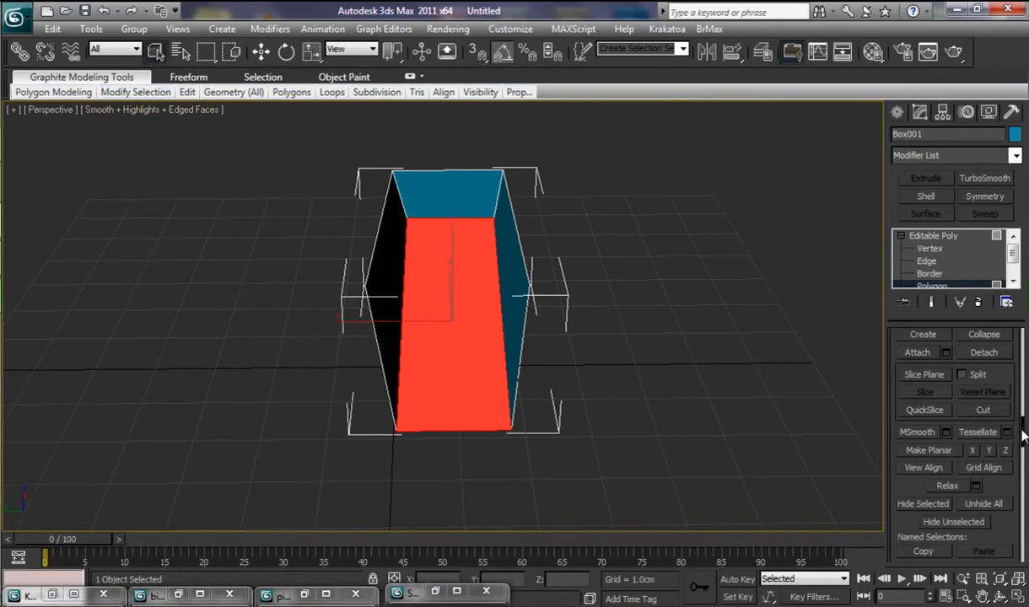
scroll(down, 3)
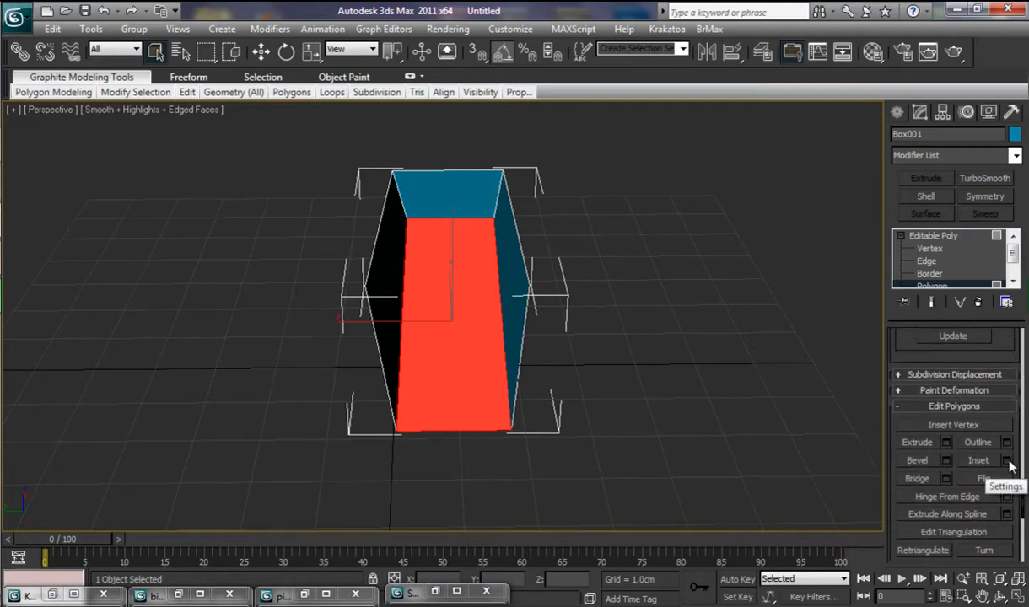
click(1005, 459)
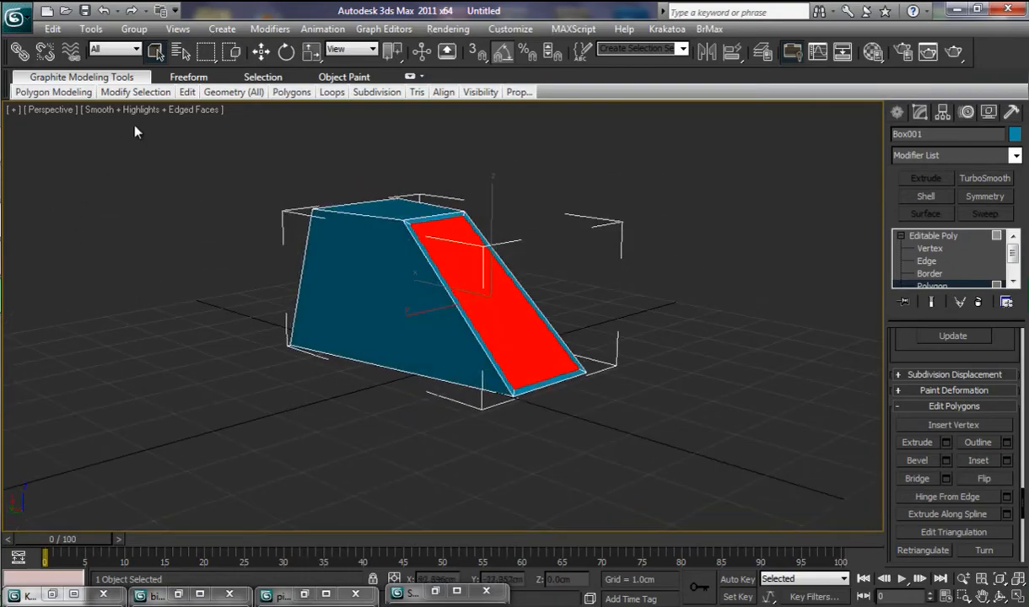
click(135, 91)
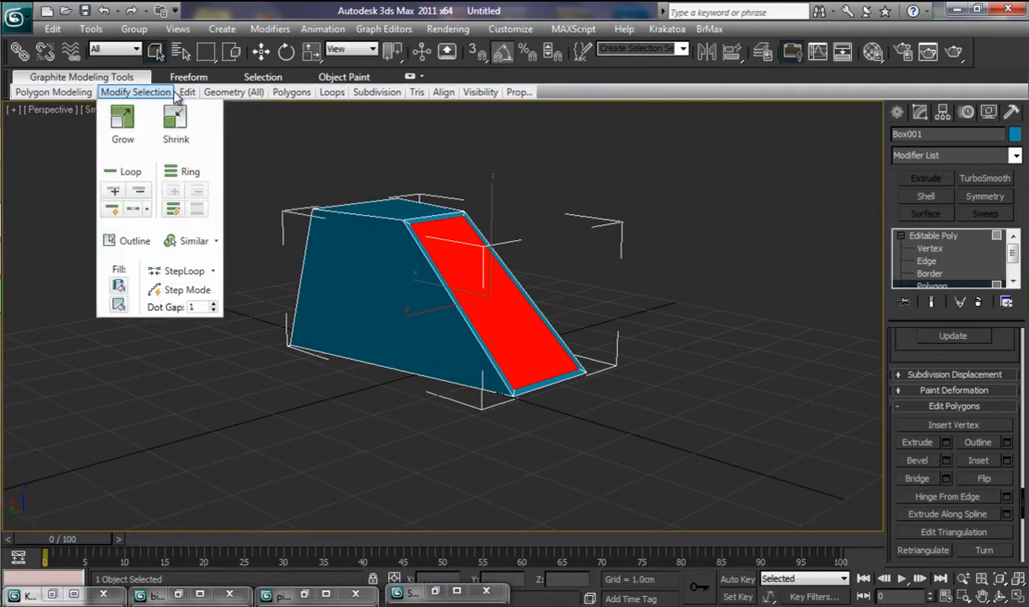
click(187, 91)
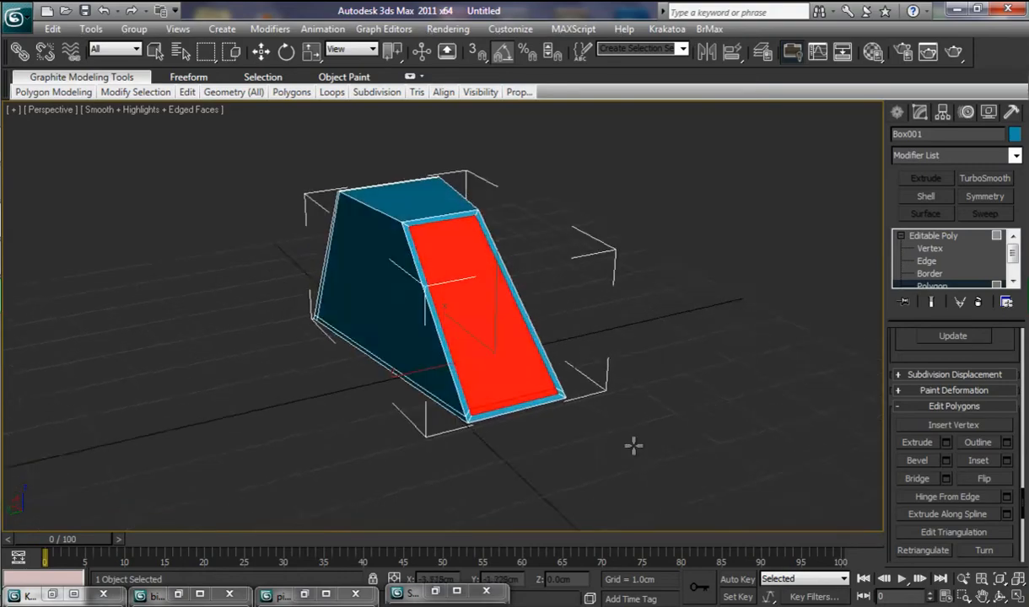
drag(632, 445, 599, 440)
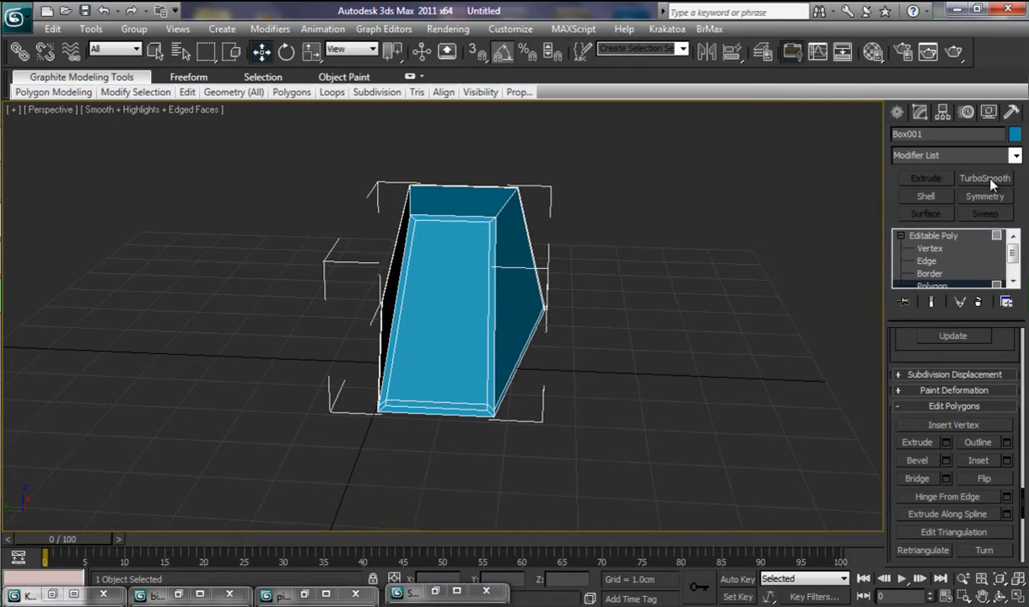
- Add a TurboSmooth modifier to the wedge and raise its Iterations to 4
click(985, 179)
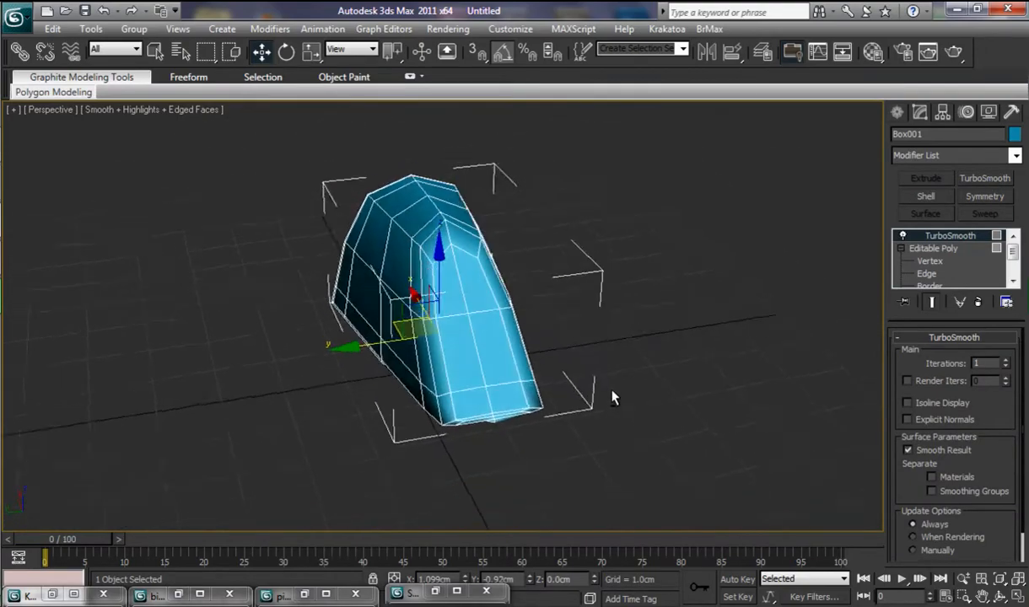
drag(614, 398, 575, 381)
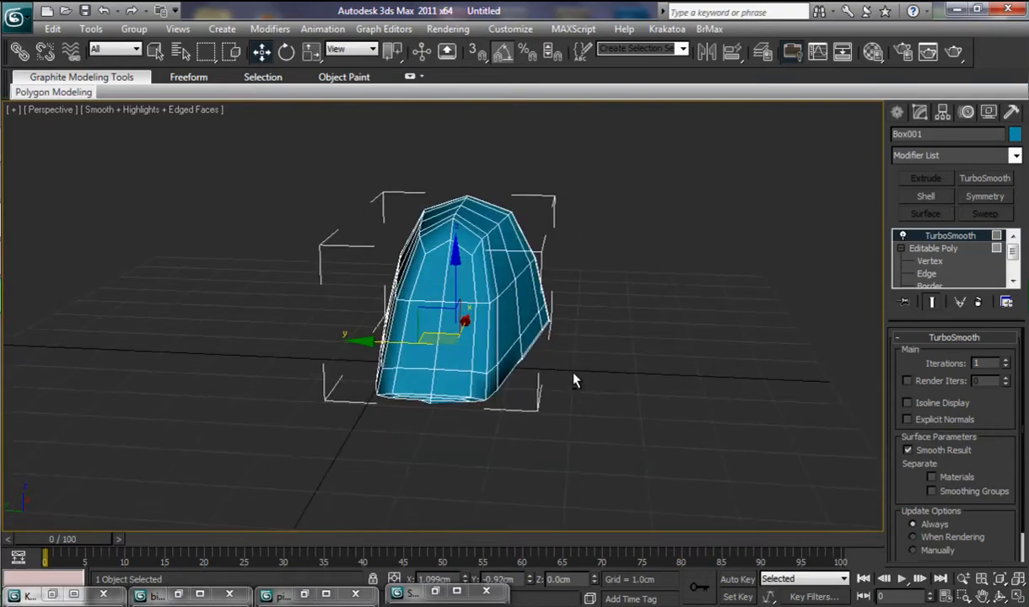
click(1006, 361)
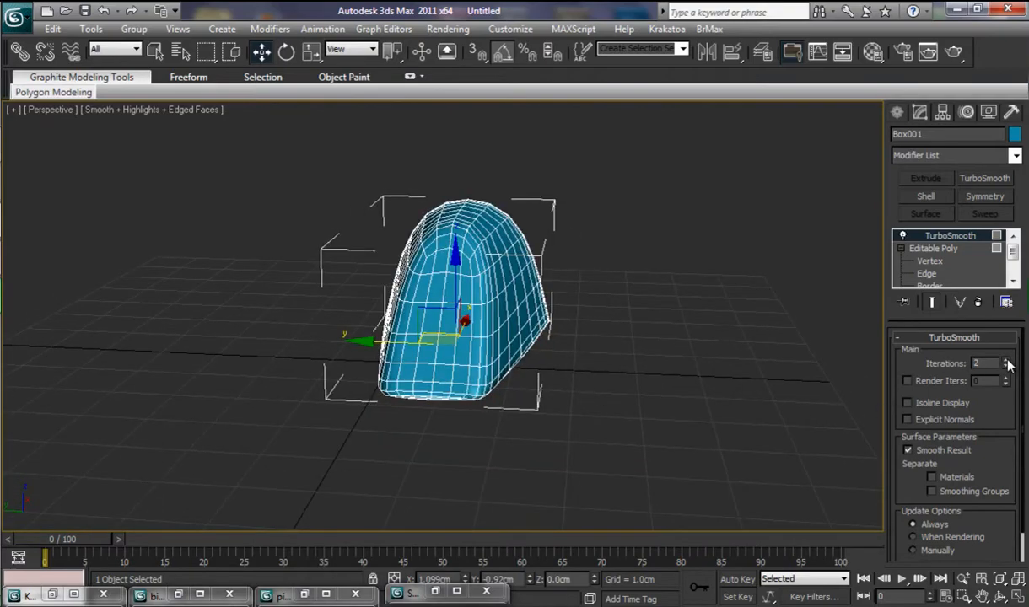
click(1005, 361)
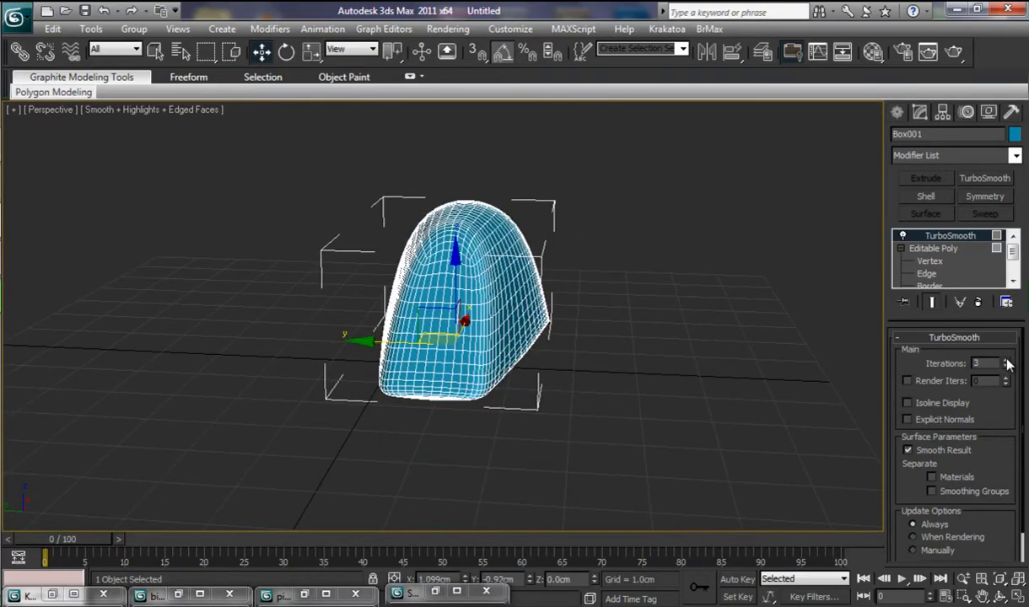
click(1005, 361)
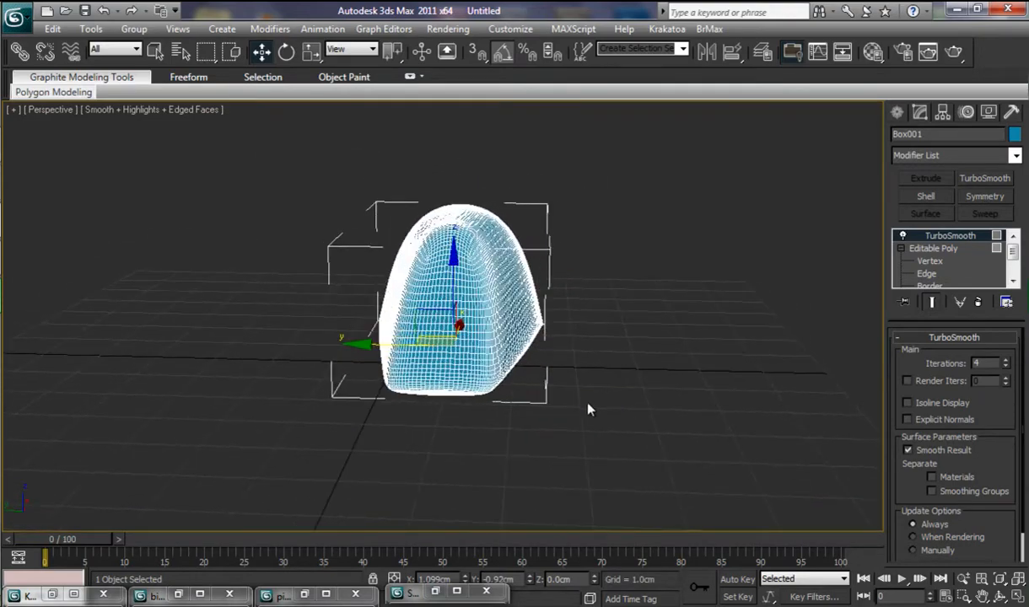
- Collapse the smoothed canopy into a single Editable Poly via Convert To
right_click(590, 410)
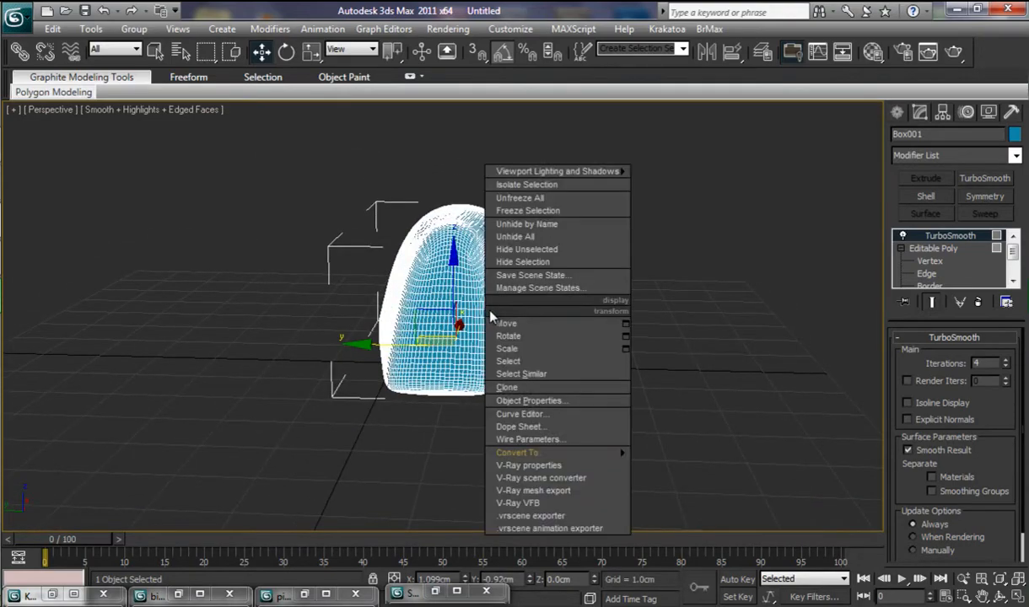
mouse_move(516, 452)
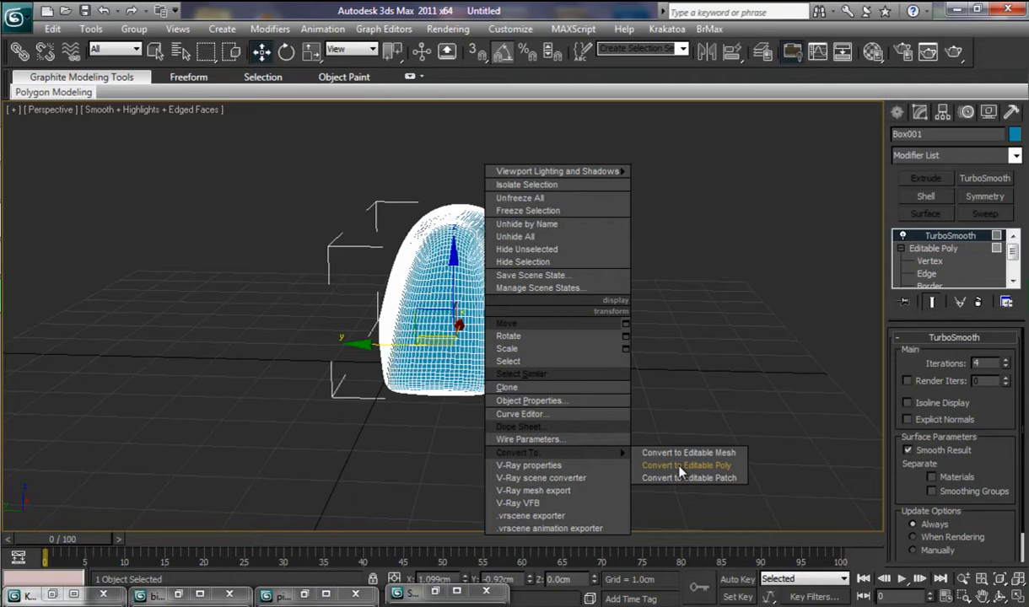
click(684, 466)
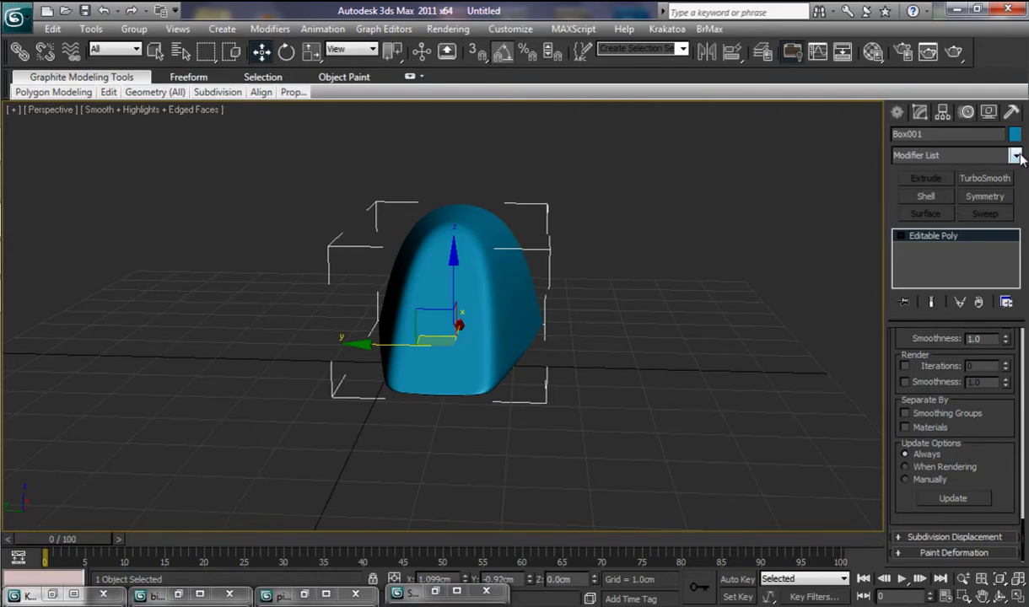
- Add an FFD 3x3x3 modifier to the canopy and expand its sub-levels
click(1015, 156)
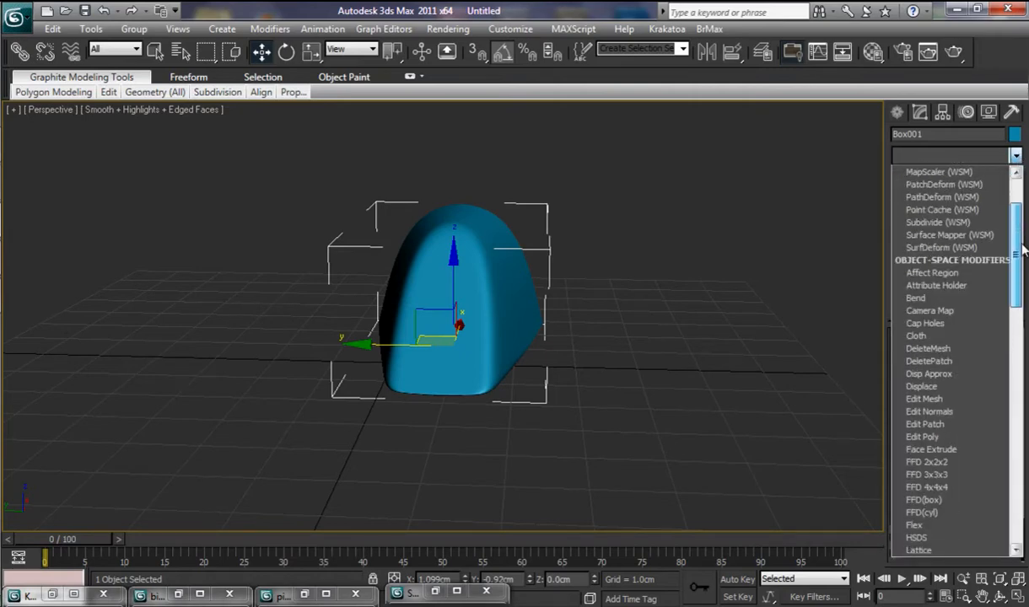
scroll(down, 3)
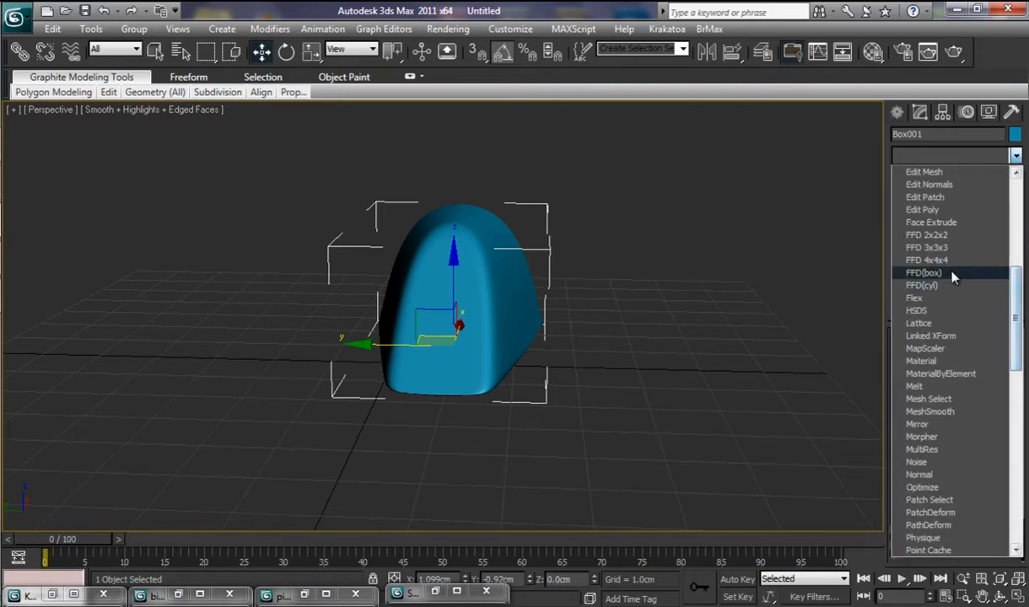
mouse_move(951, 263)
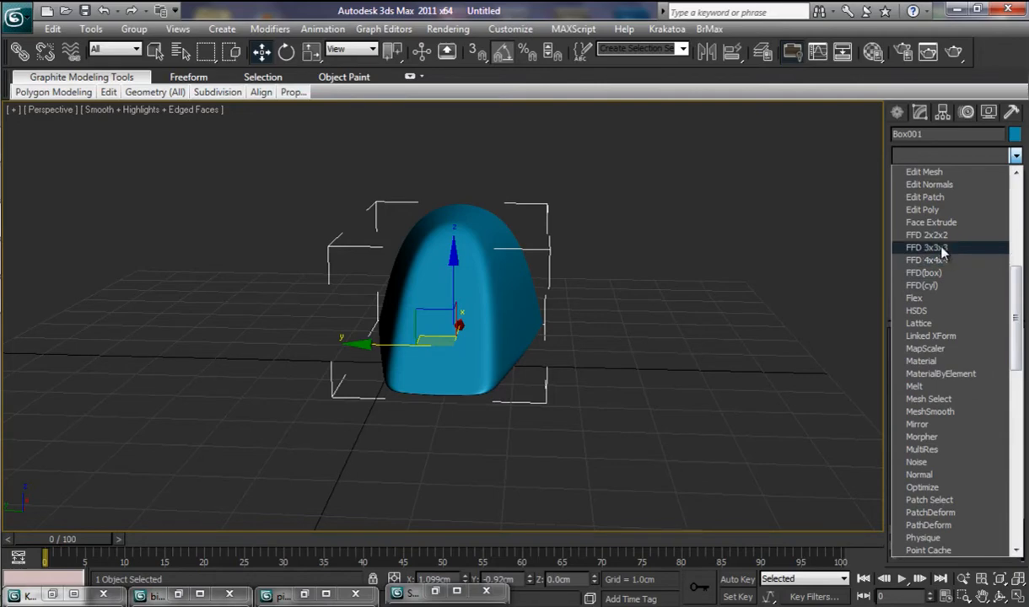
click(928, 246)
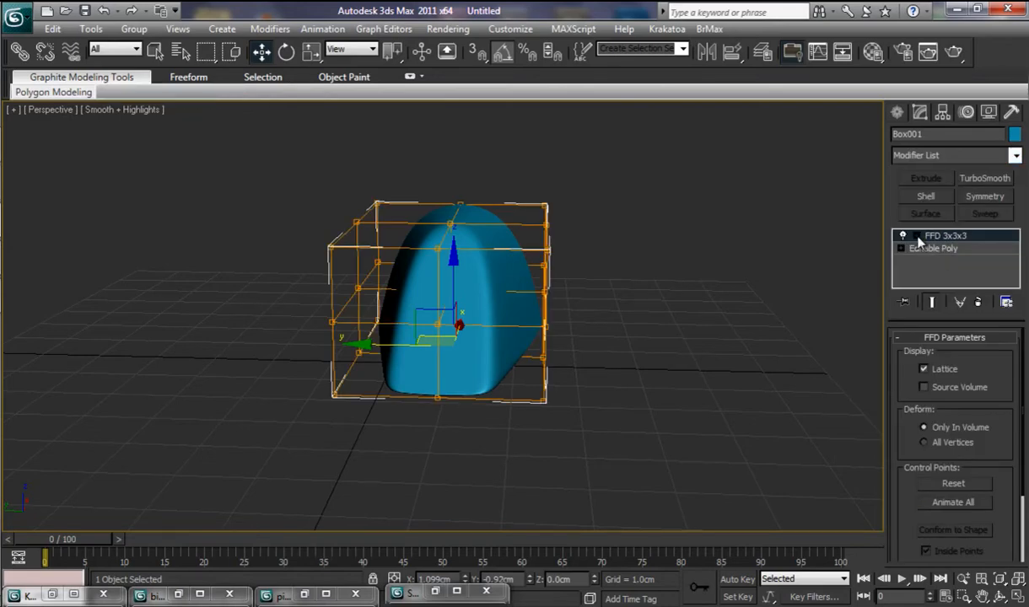
click(904, 236)
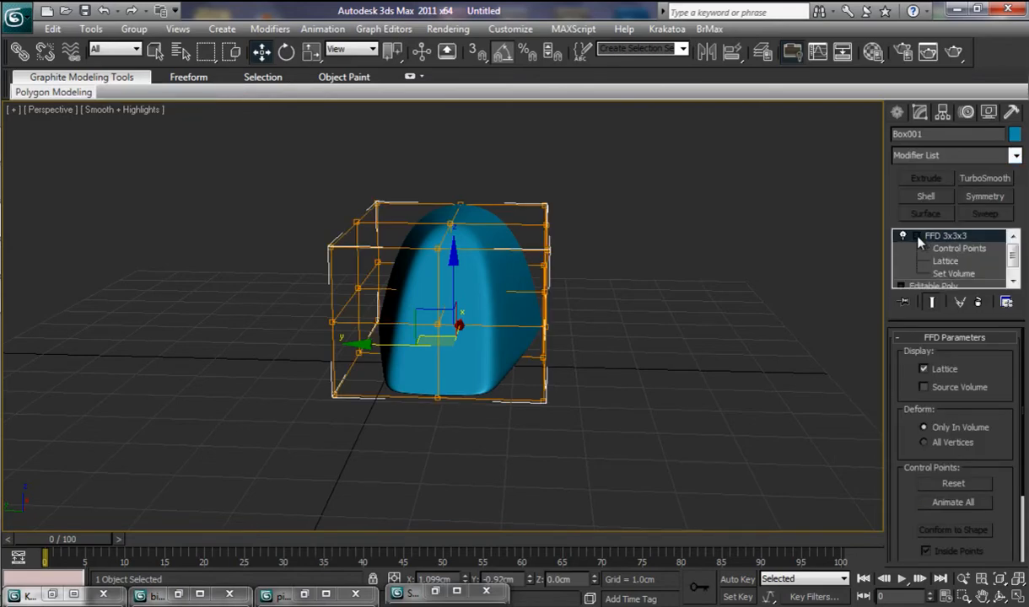
- At Control Points level, pull lattice points to stretch the canopy longer, orbiting to check
click(957, 247)
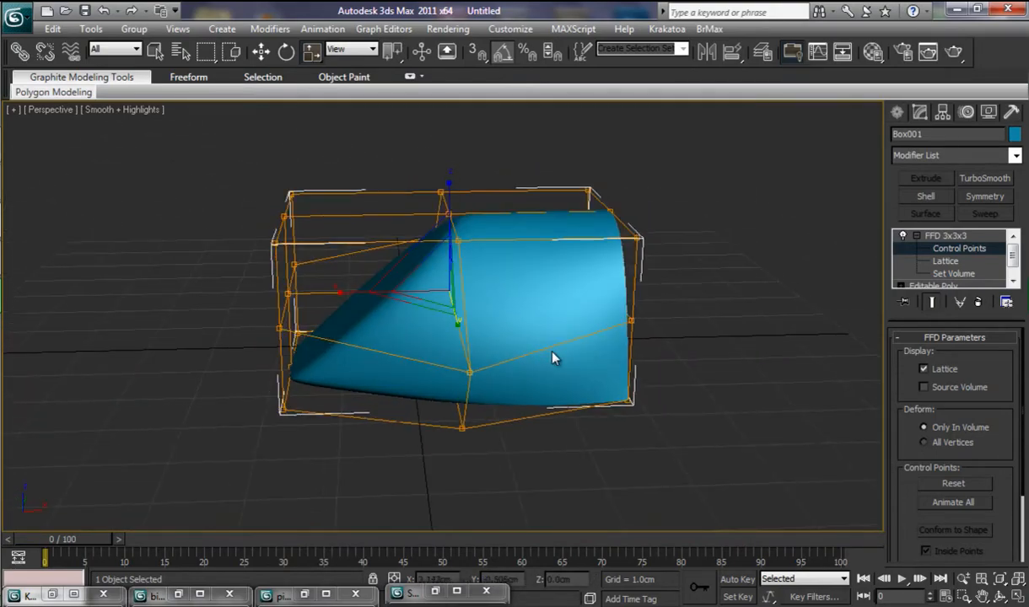
drag(554, 358, 661, 425)
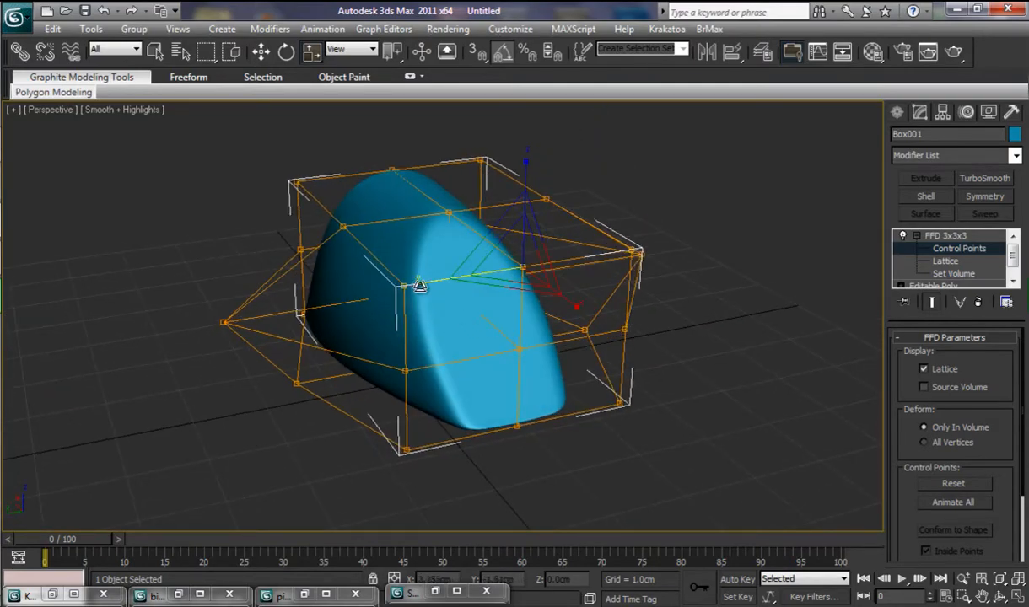
drag(420, 283, 538, 277)
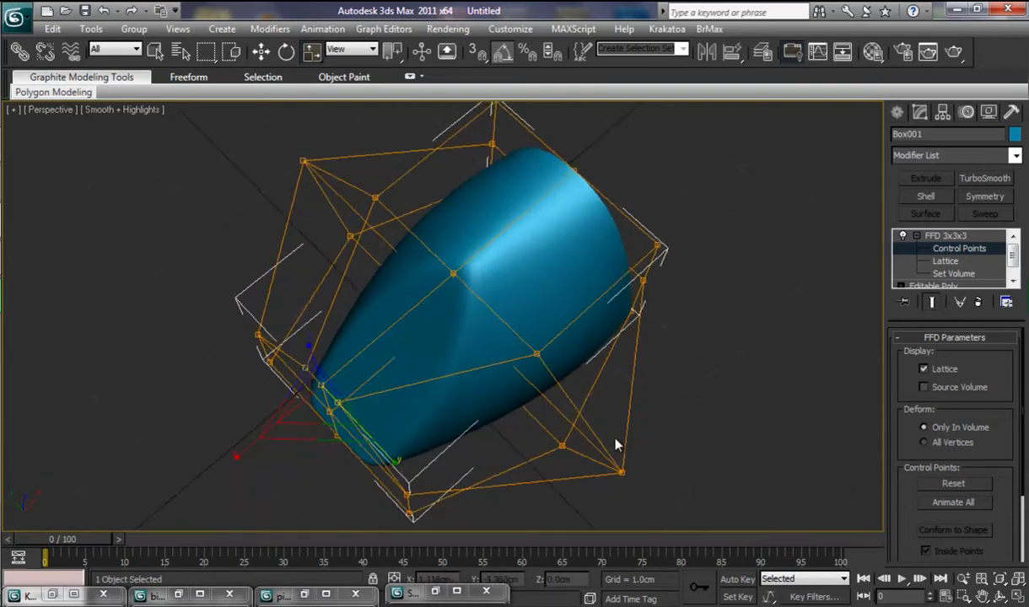
drag(615, 445, 455, 354)
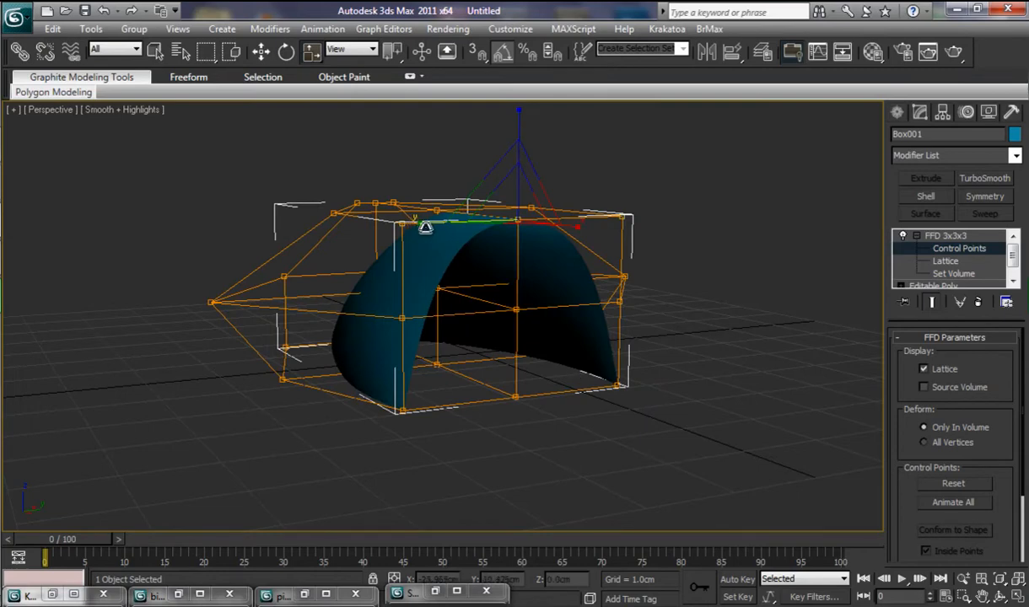
- Adjust the top and front lattice points to lower and taper the canopy profile
drag(425, 226, 385, 222)
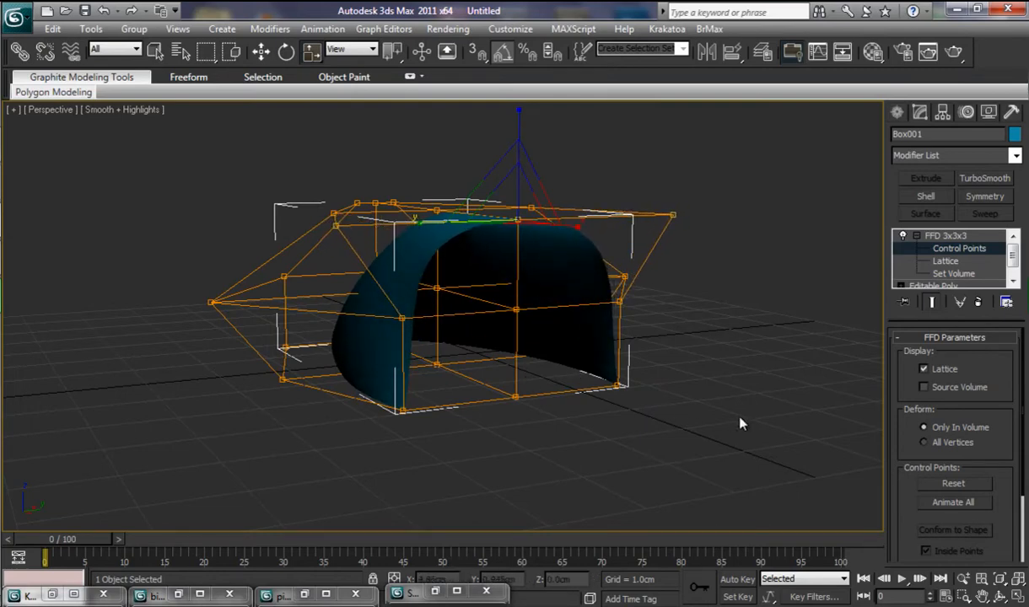
drag(741, 423, 709, 432)
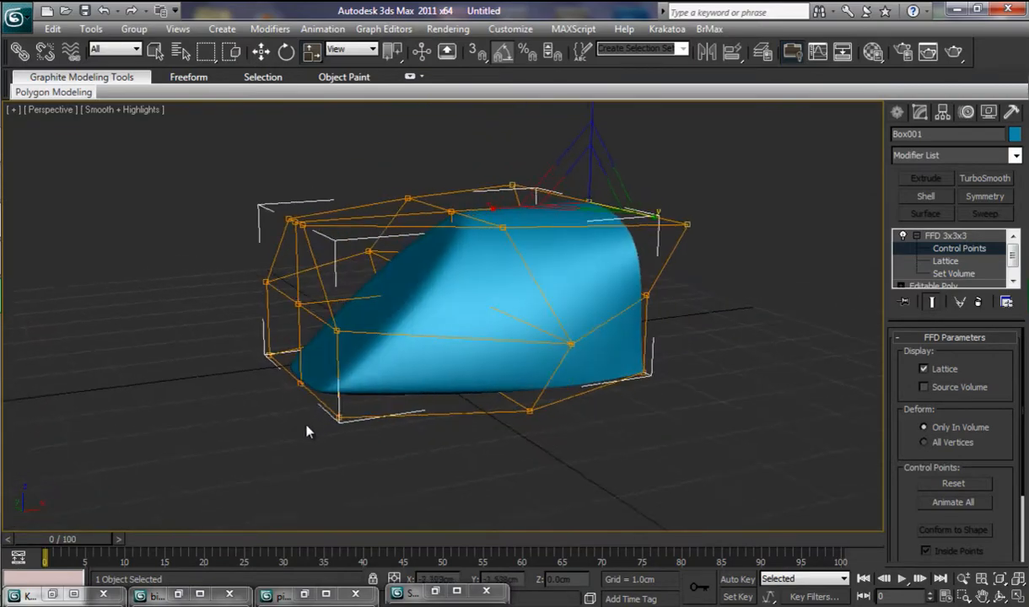
drag(307, 430, 351, 421)
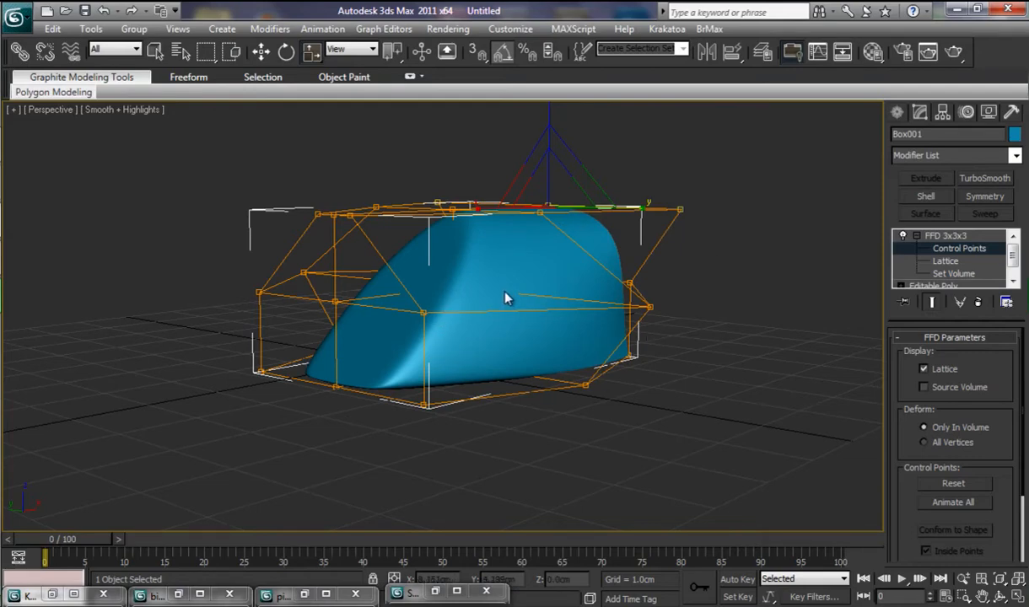
mouse_move(651, 330)
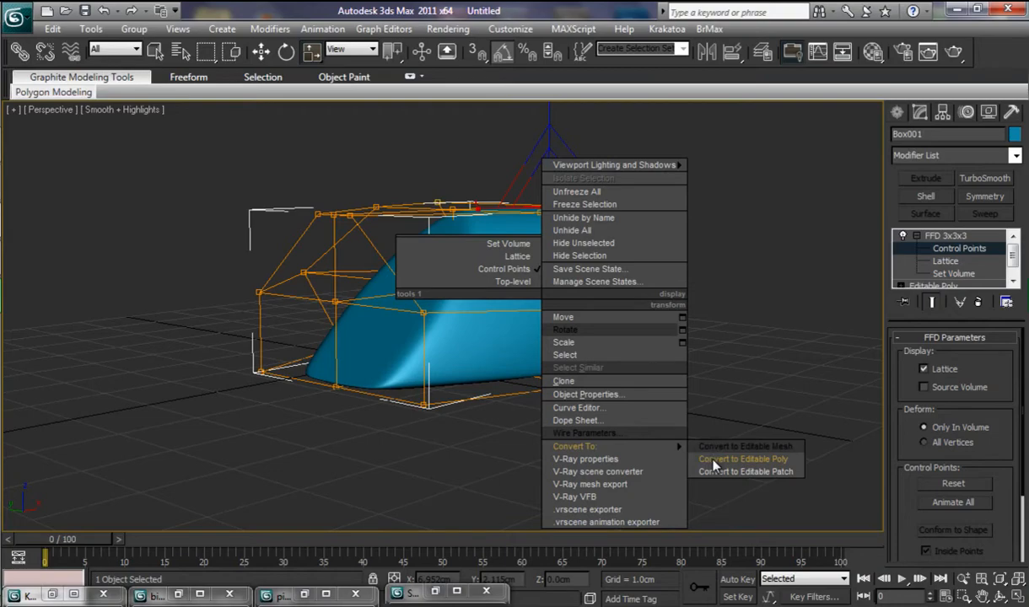
click(742, 459)
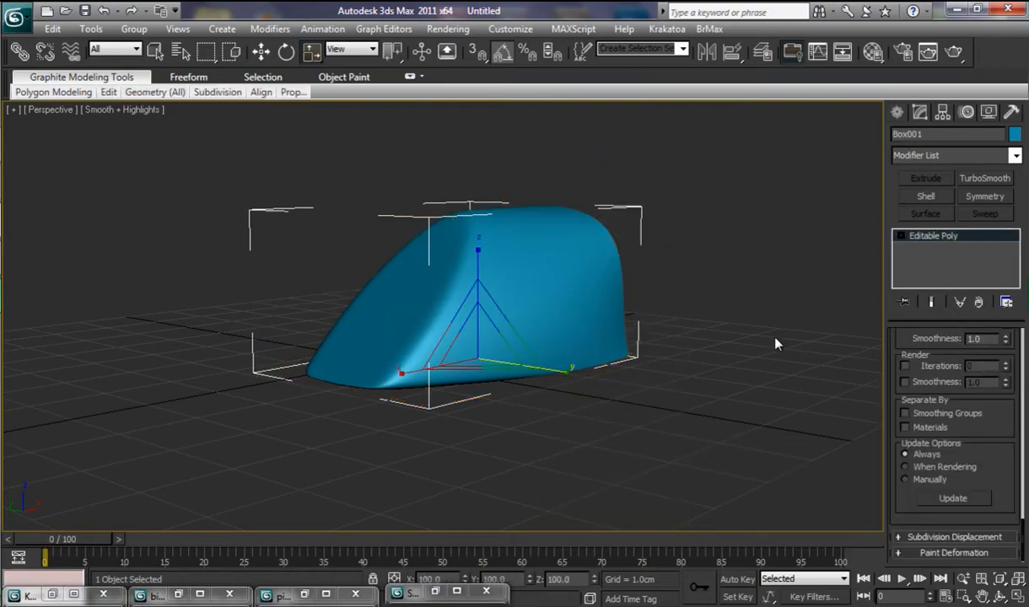
mouse_move(742, 328)
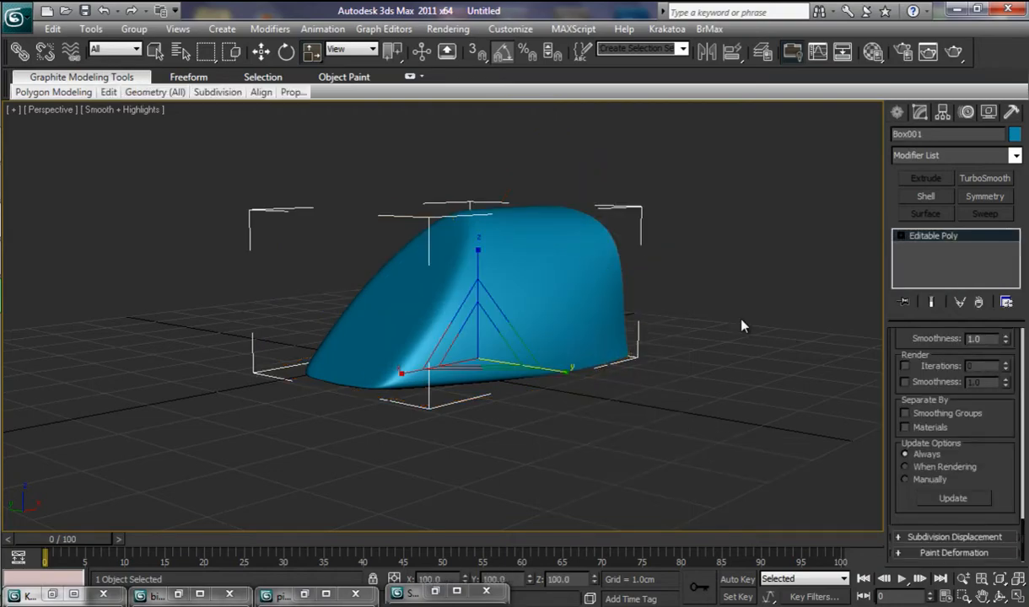
mouse_move(664, 333)
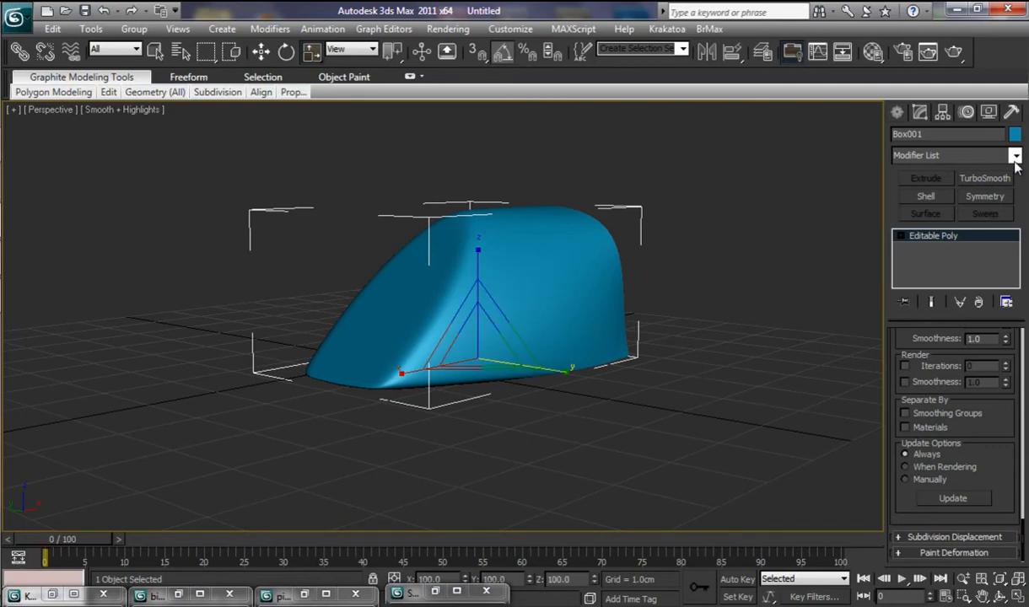
- Add an FFD 4x4x4 modifier to the canopy and expand its sub-levels
click(1015, 155)
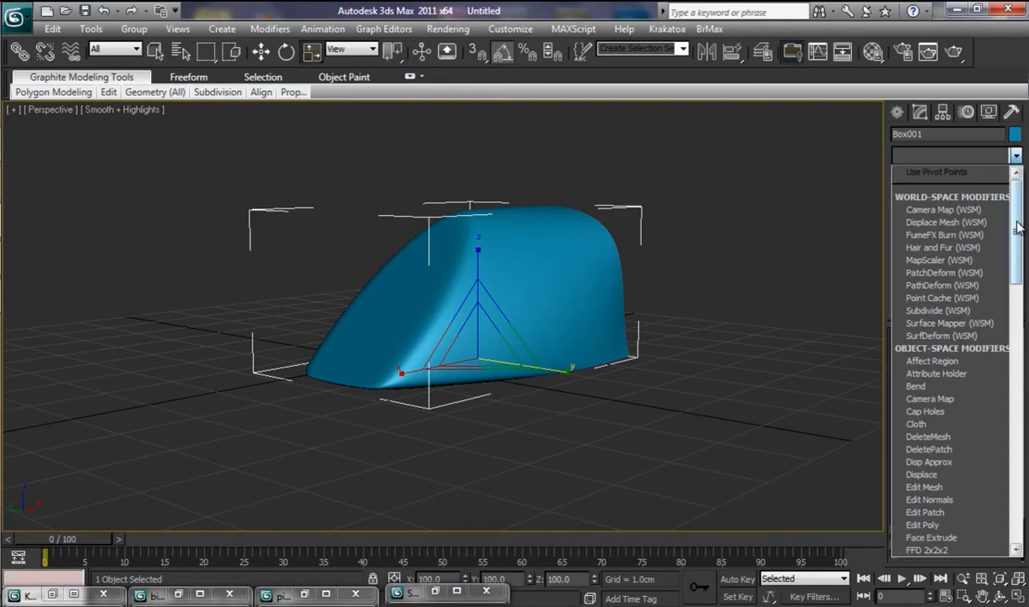
scroll(down, 3)
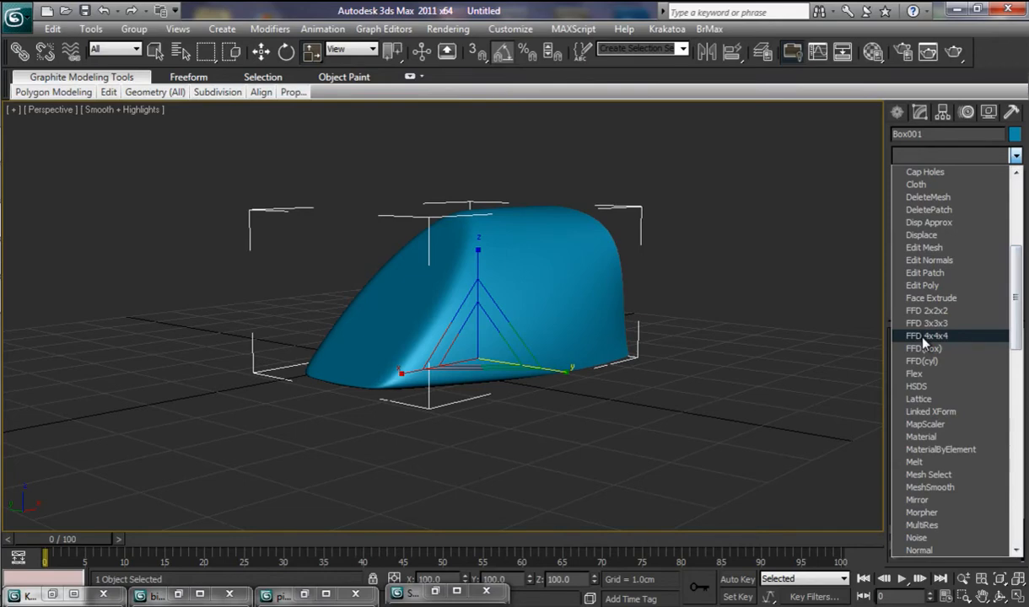
click(924, 335)
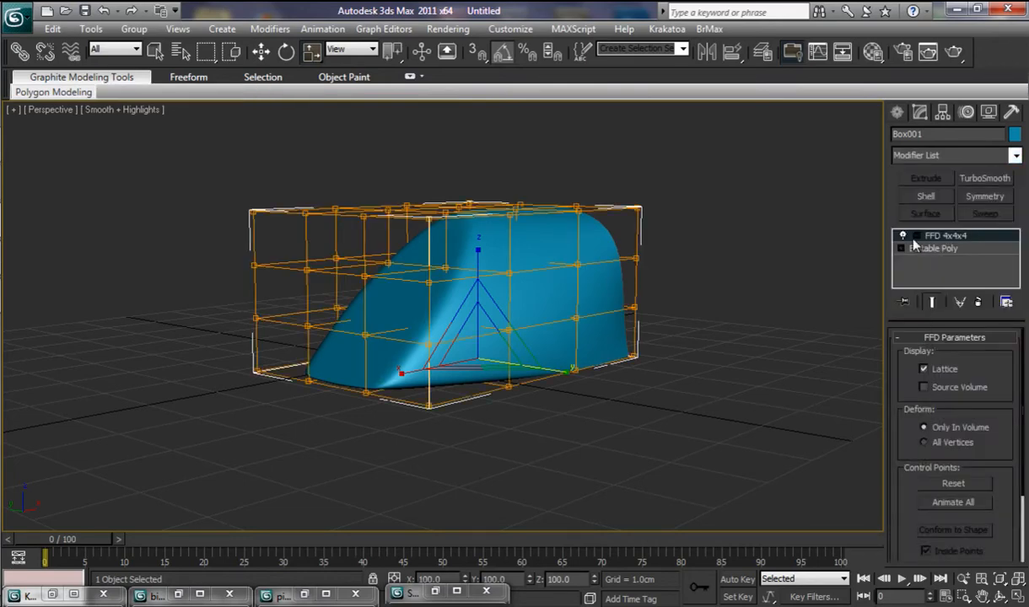
click(904, 237)
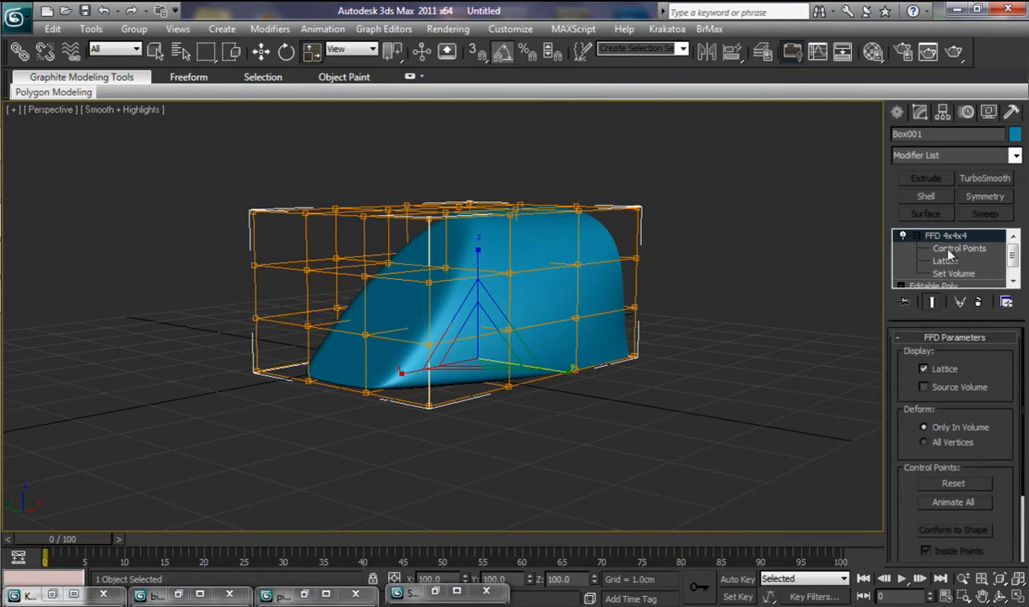
- At Control Points level, select the lattice's top row and move it to reshape the upper surface
click(958, 248)
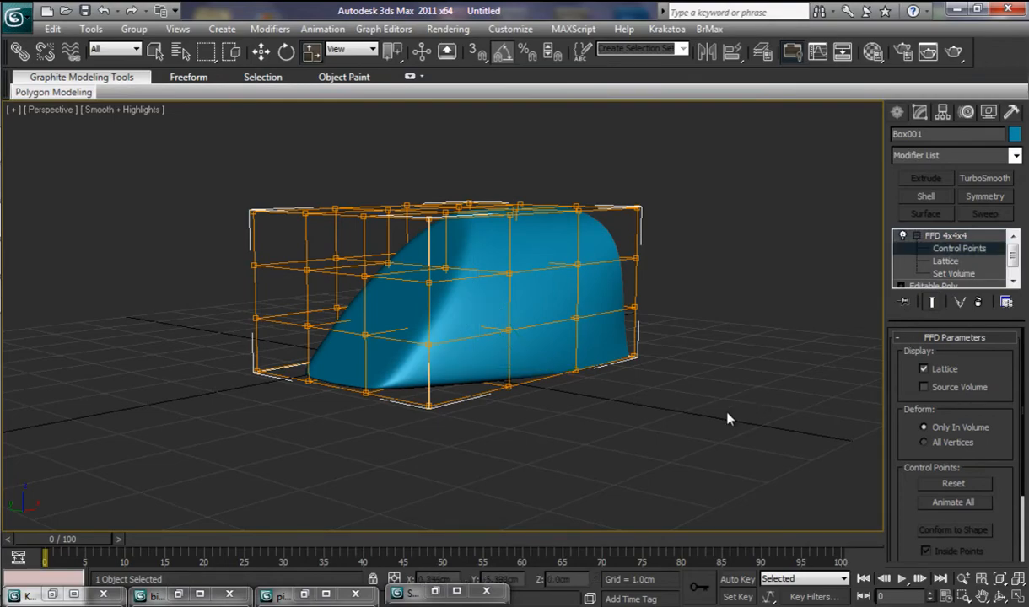
drag(729, 418, 708, 411)
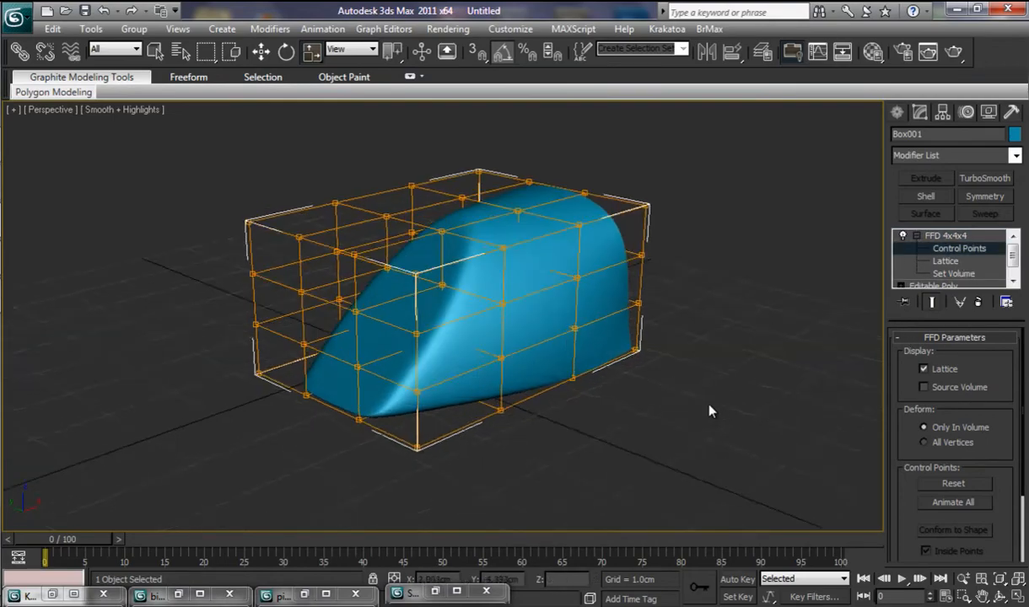
drag(708, 412, 755, 452)
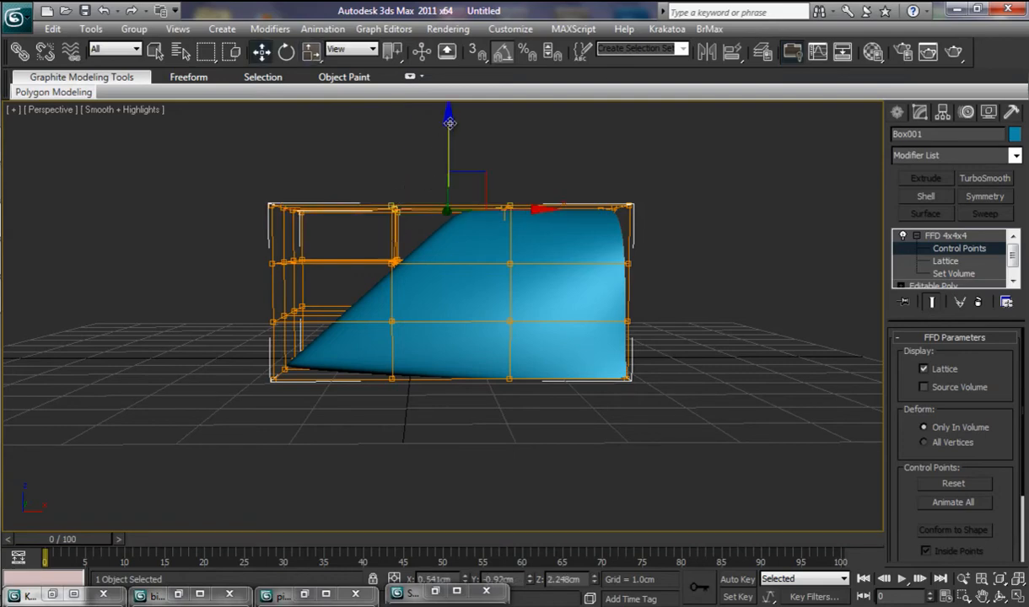
drag(449, 125, 449, 142)
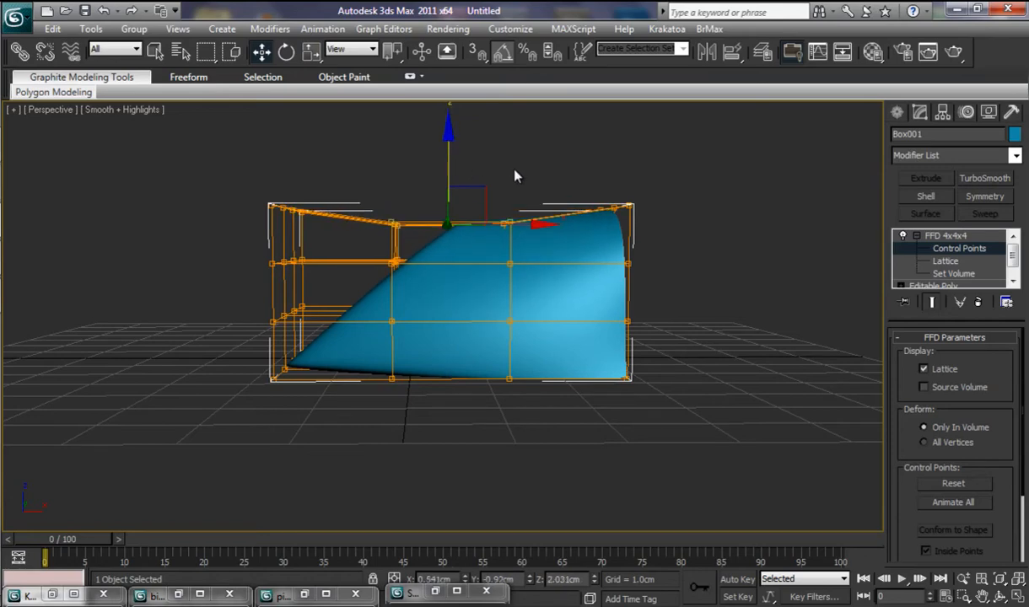
drag(447, 223, 503, 223)
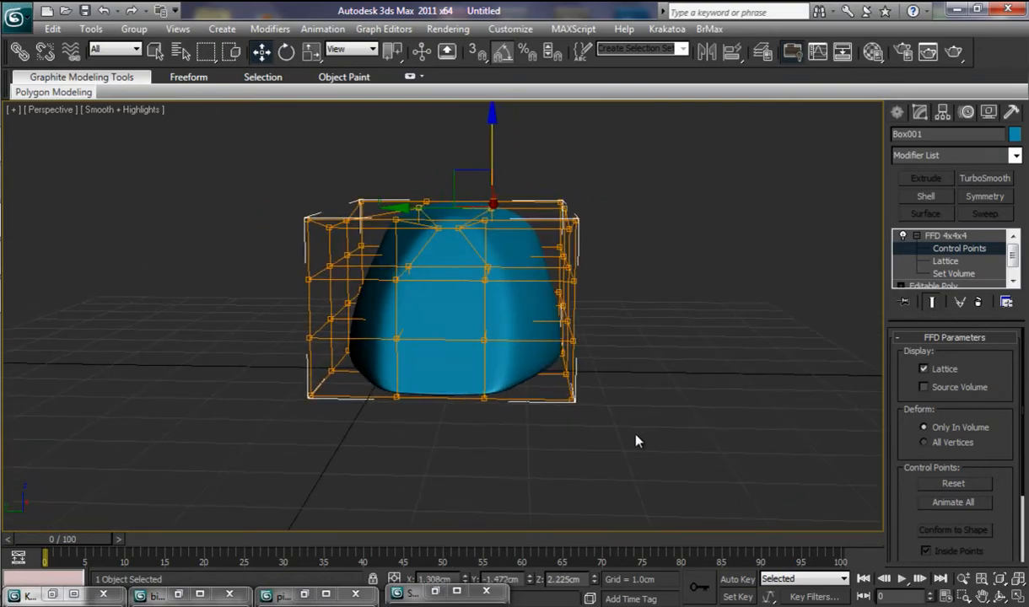
- Pull the upper lattice control points inward and lower them so the canopy tapers toward its top
drag(637, 440, 543, 446)
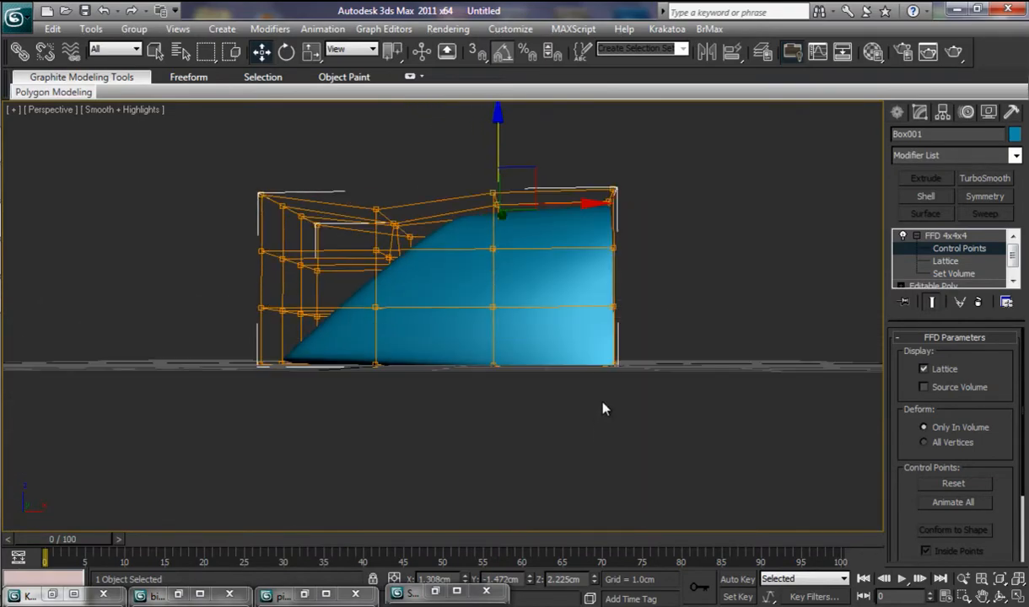
drag(497, 211, 603, 363)
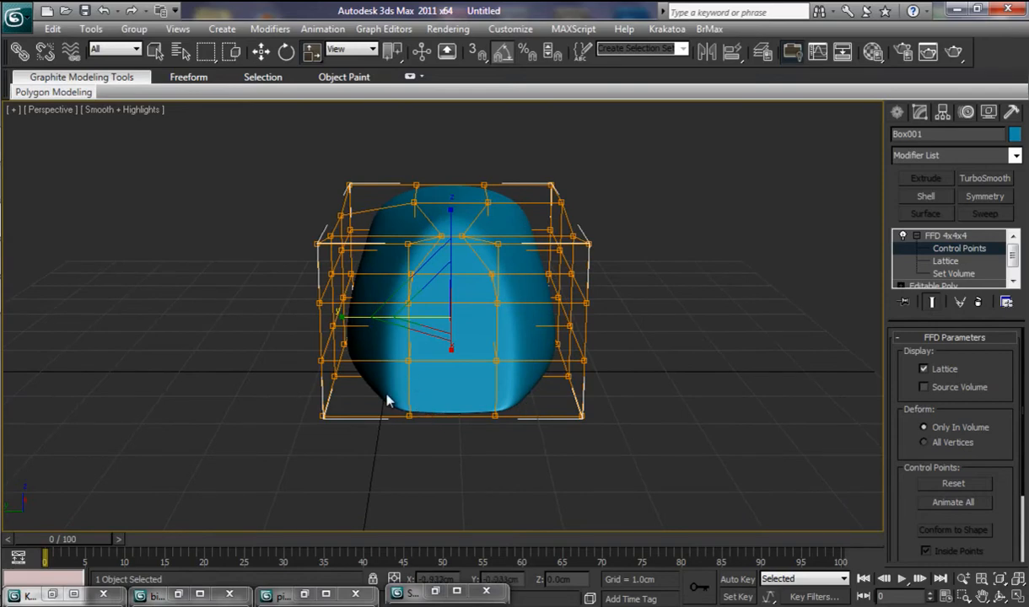
mouse_move(546, 452)
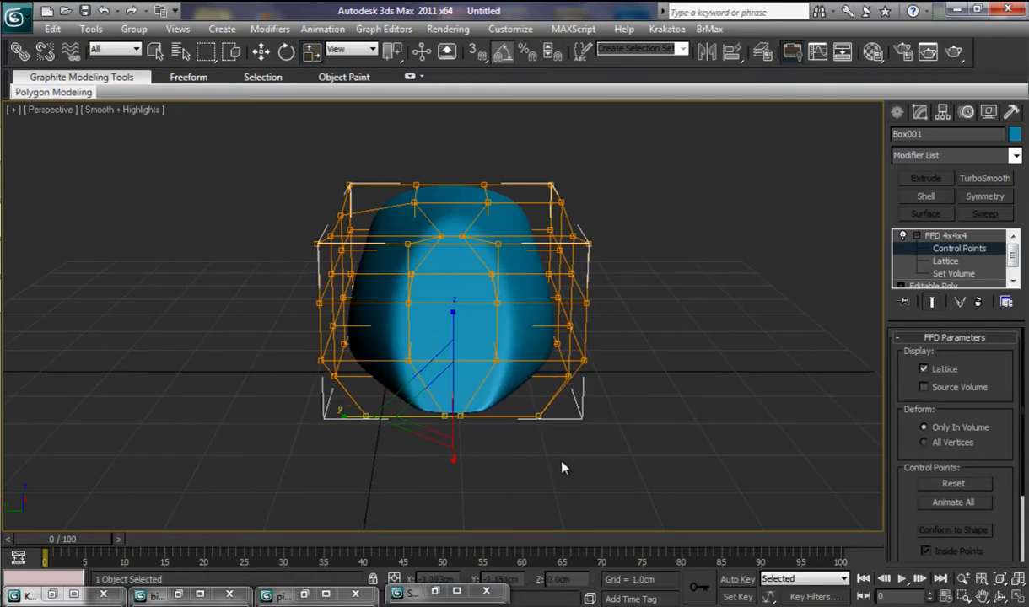
drag(565, 469, 683, 437)
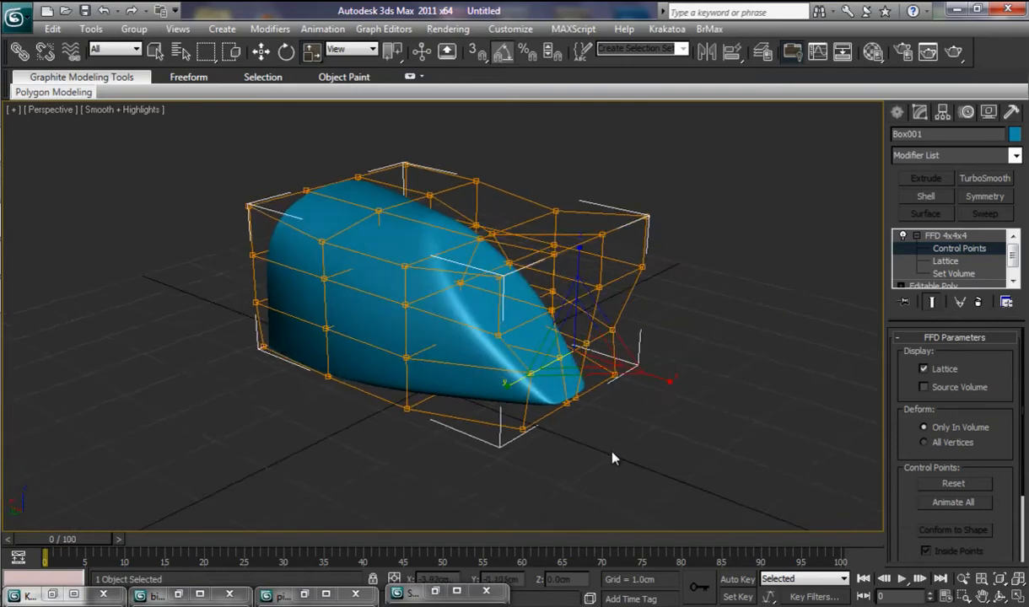
- Move the back and upper lattice control points to round the canopy into a dome
drag(614, 459, 633, 442)
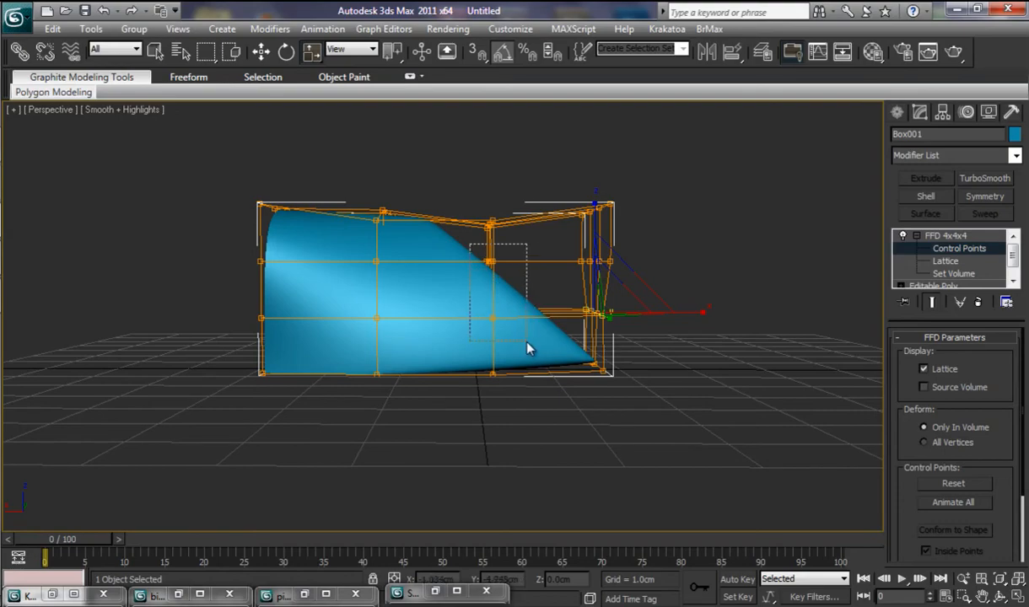
drag(526, 347, 599, 432)
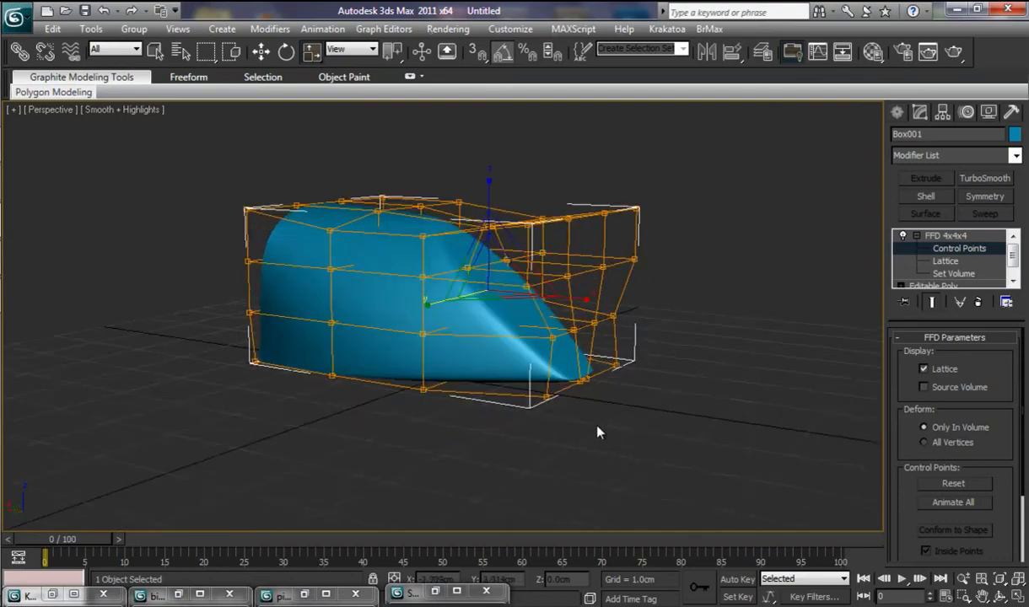
drag(599, 432, 439, 238)
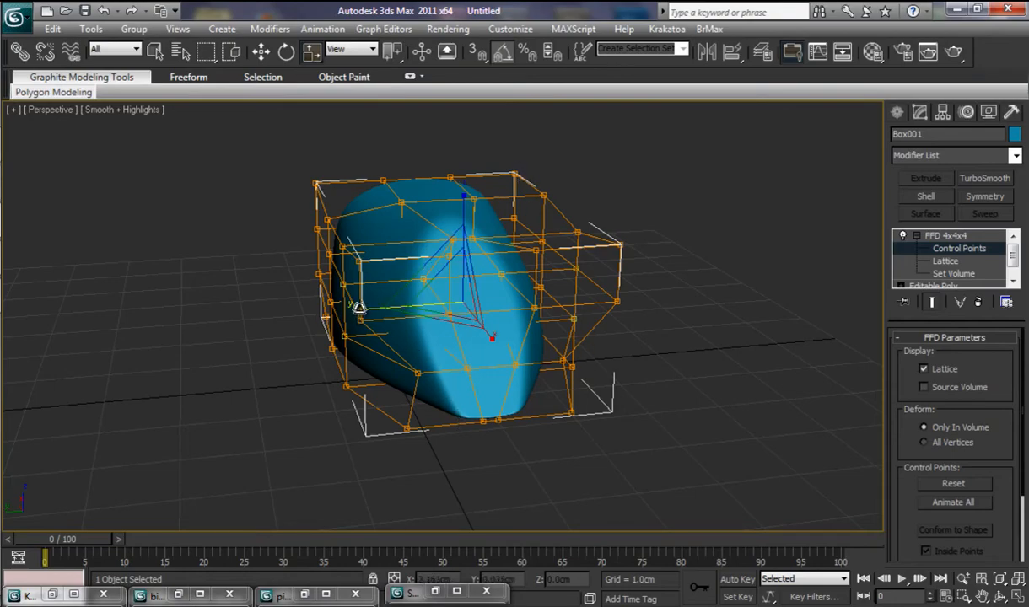
drag(357, 307, 402, 307)
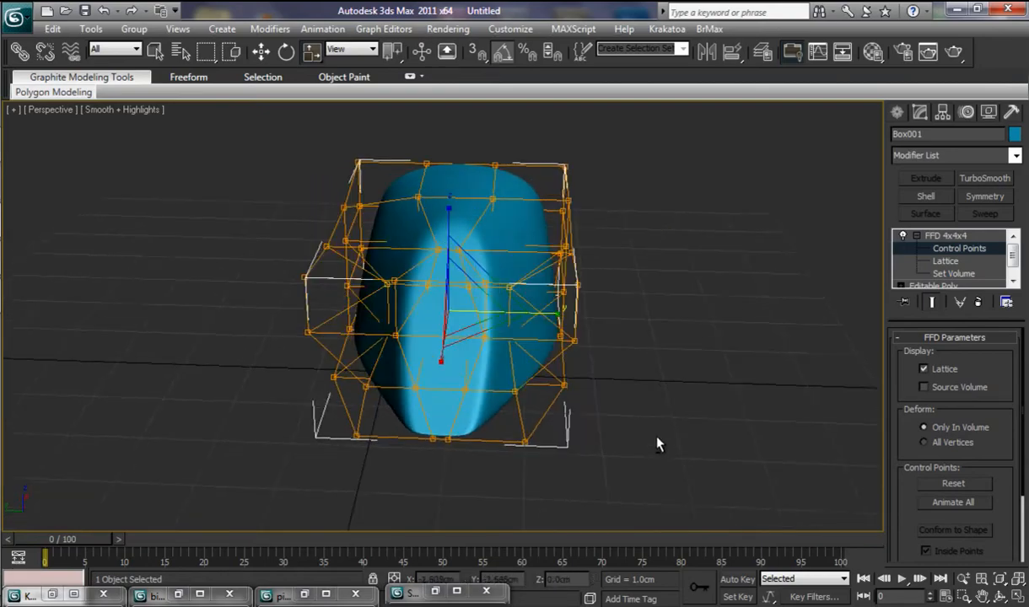
- Reposition further lattice points to refine the swept canopy profile, checking it from below
drag(658, 443, 522, 464)
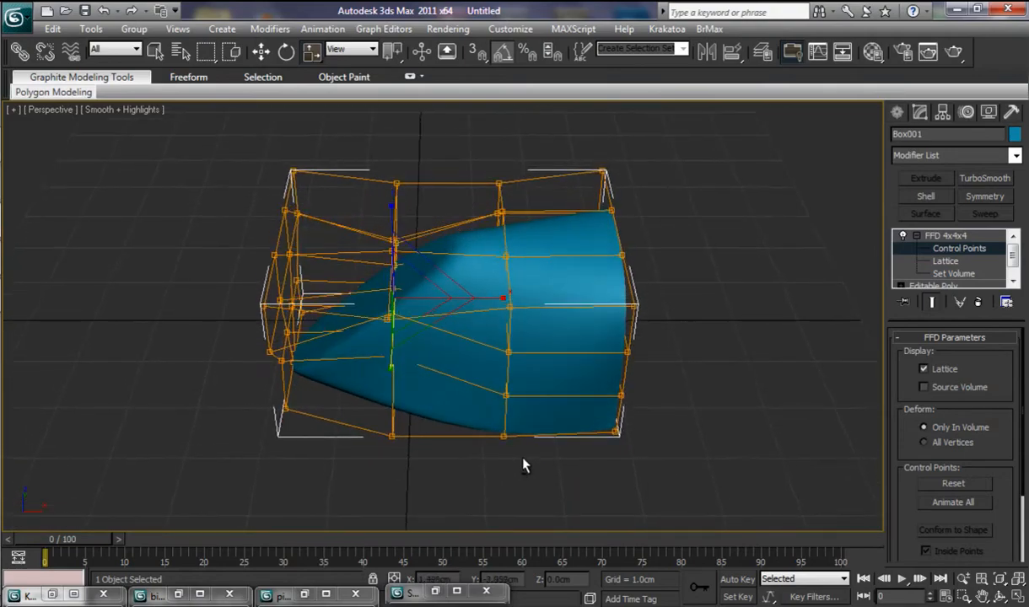
drag(523, 464, 624, 430)
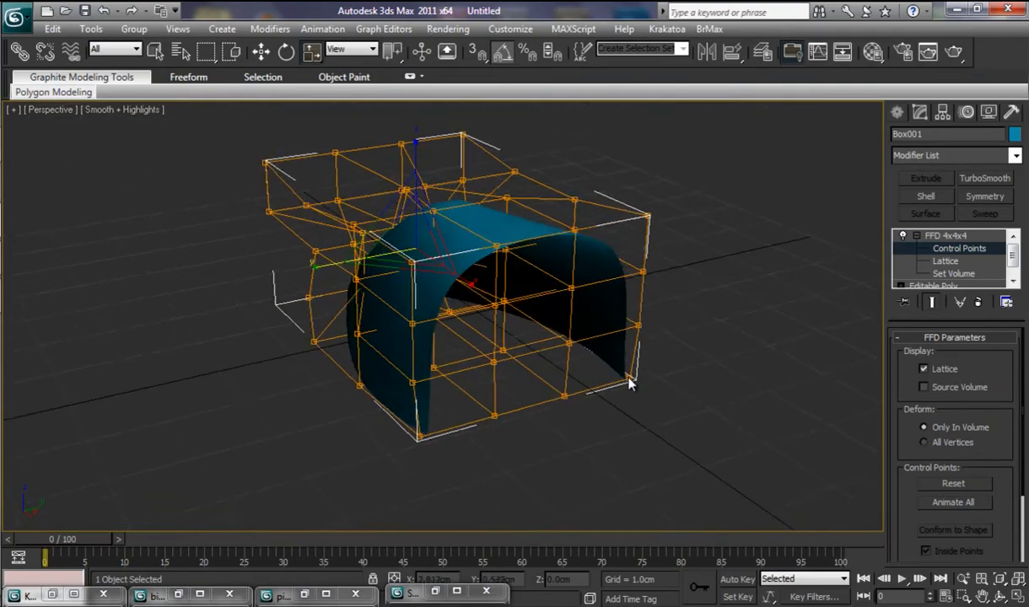
drag(628, 384, 615, 184)
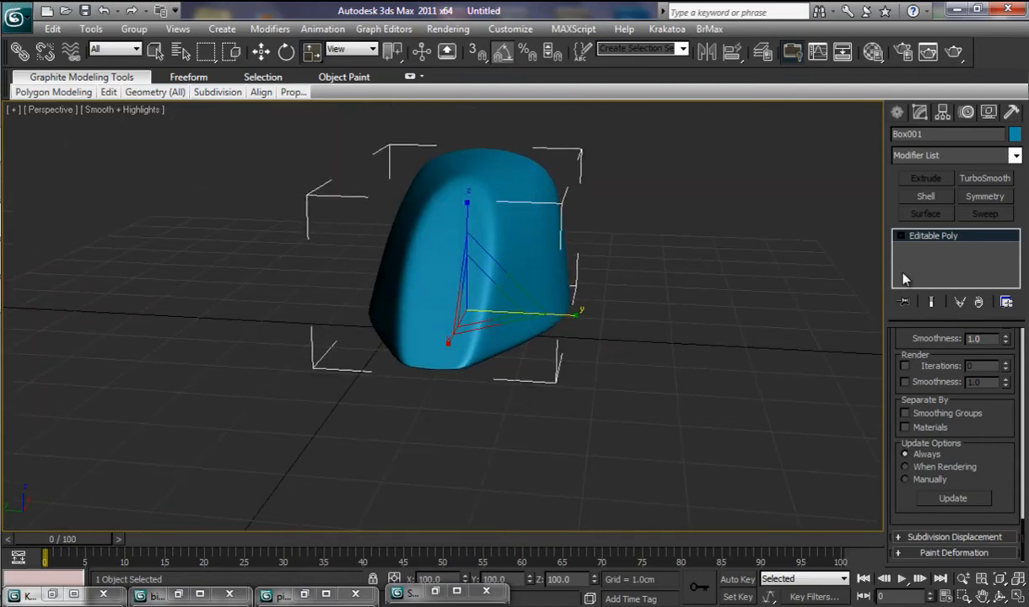
- Assign the blue material to the canopy with opacity 30 and close the Material Editor
click(874, 52)
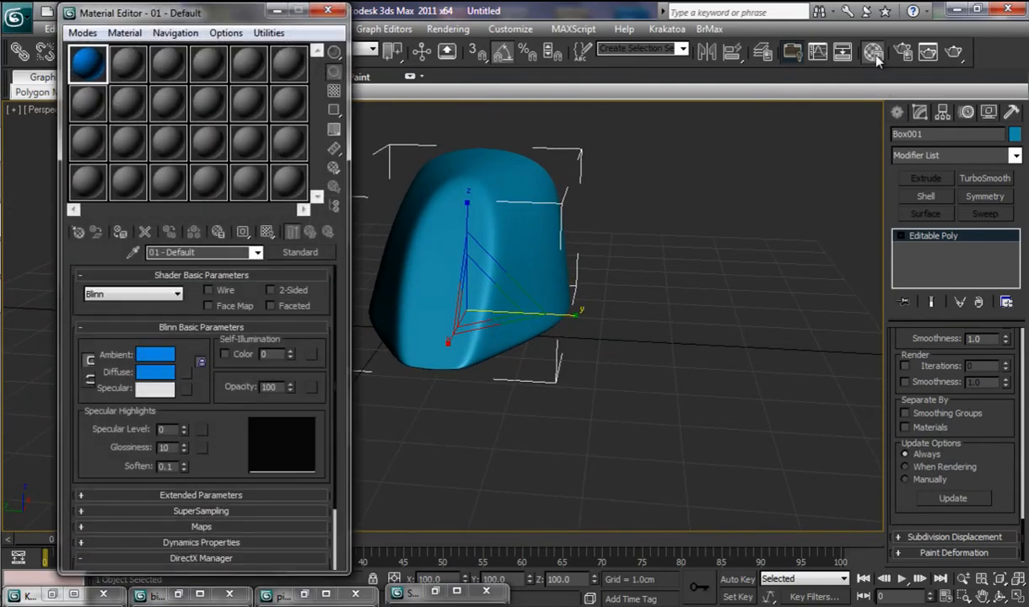
mouse_move(88, 64)
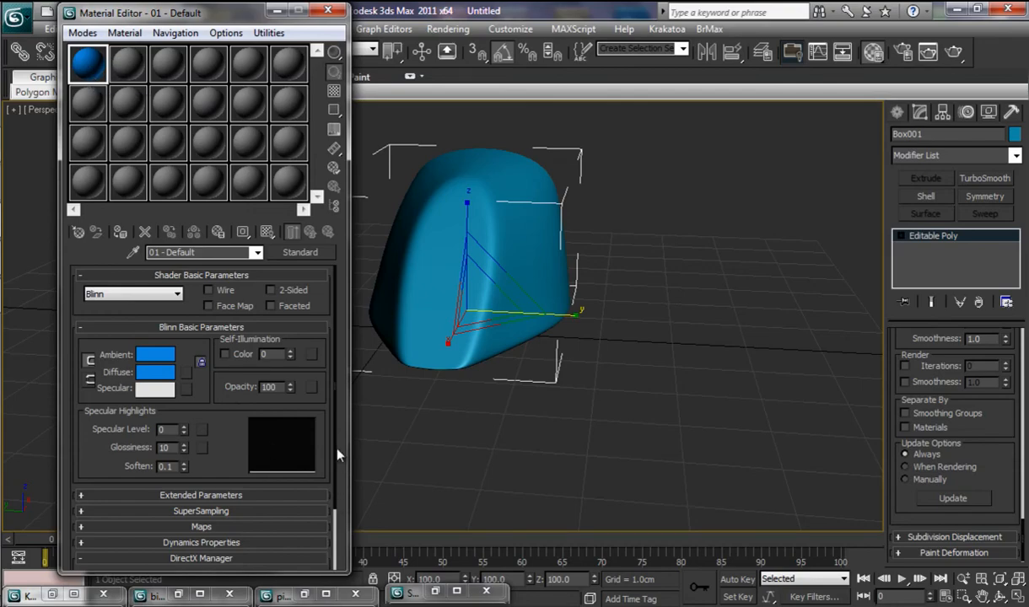
mouse_move(122, 233)
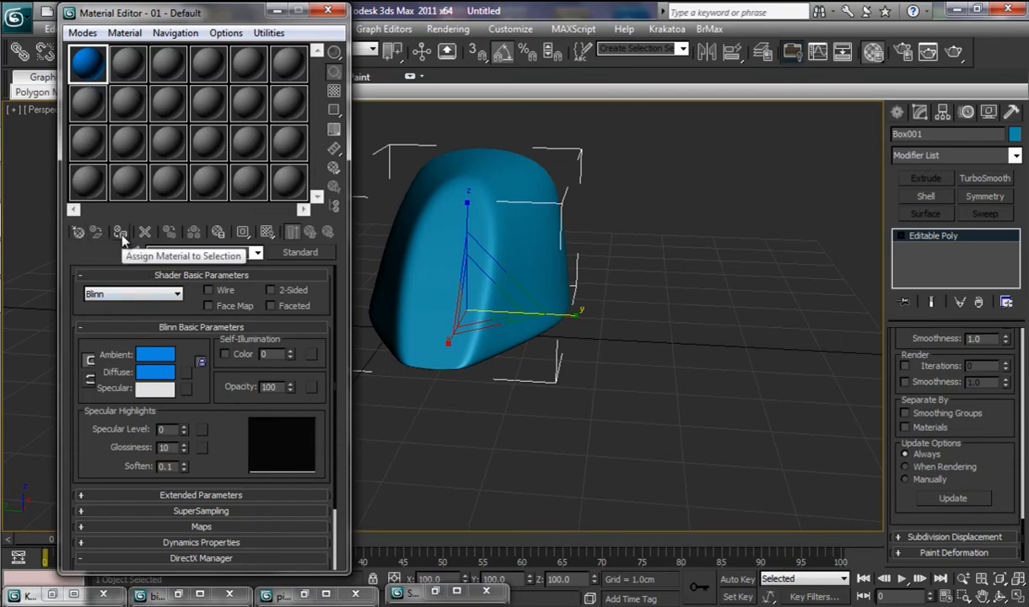
click(120, 232)
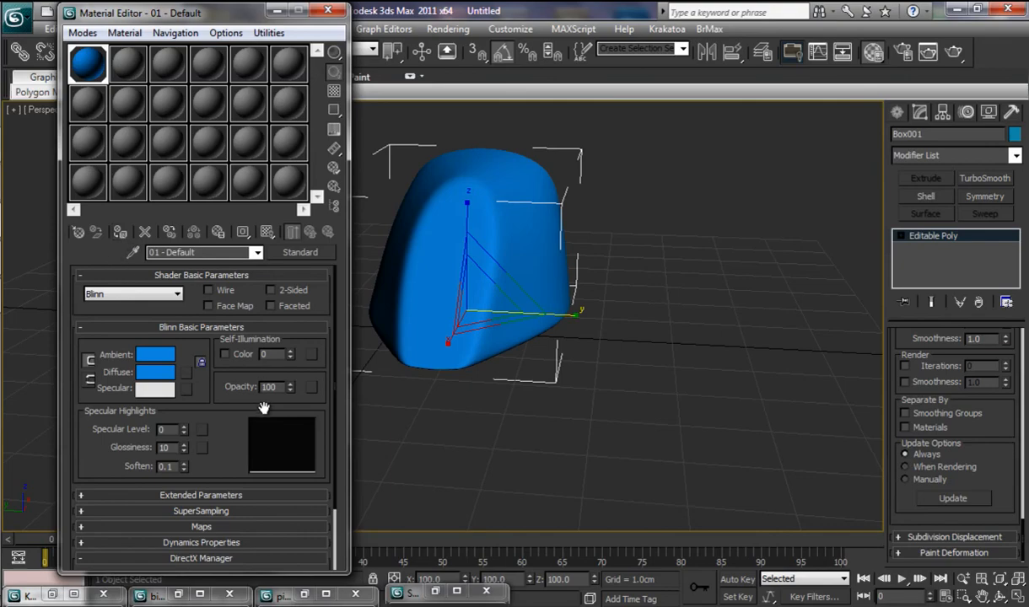
drag(276, 386, 277, 405)
text(30)
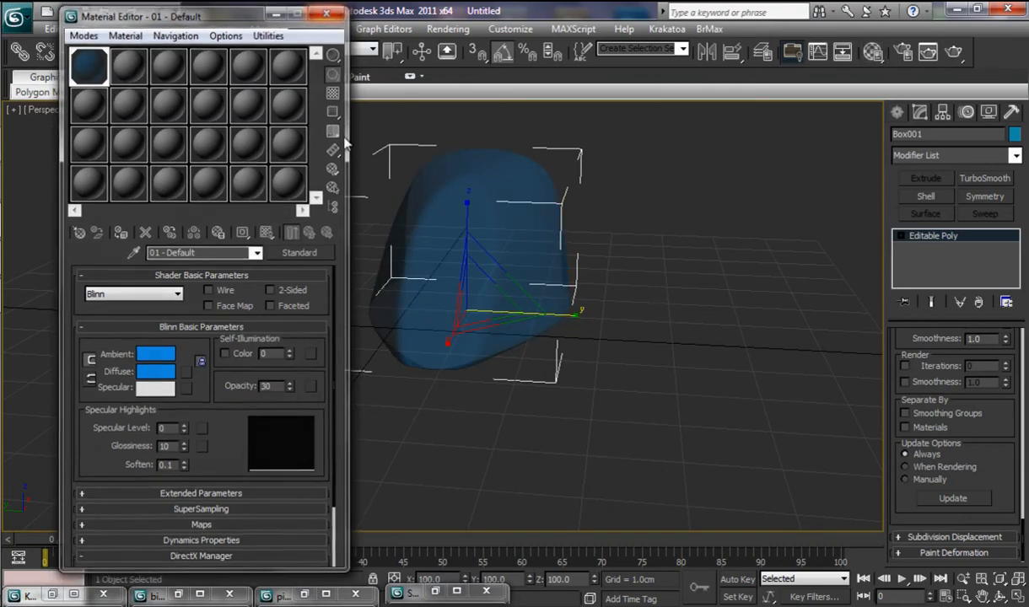
click(327, 15)
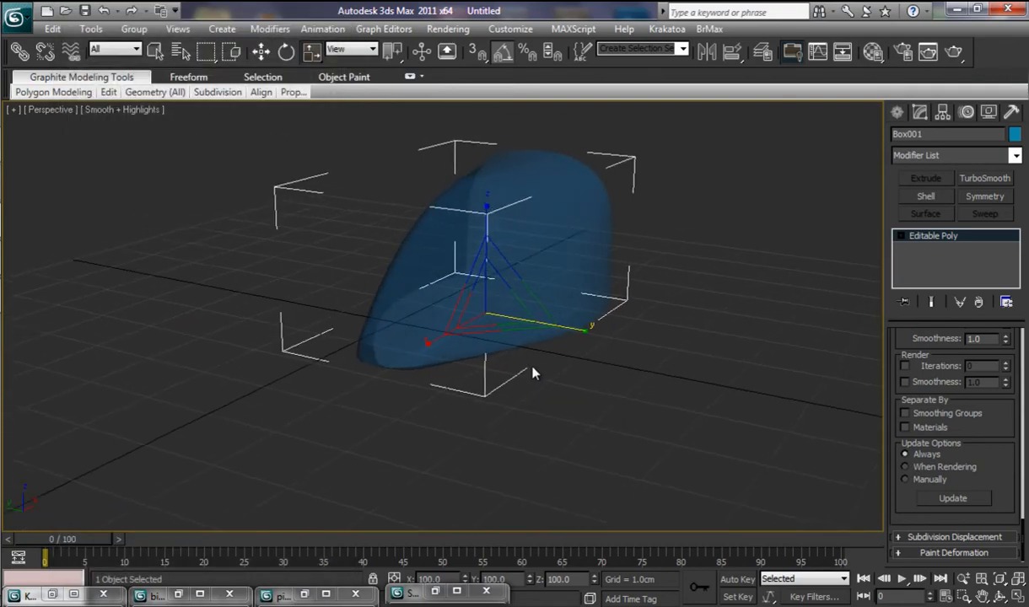
drag(531, 372, 392, 368)
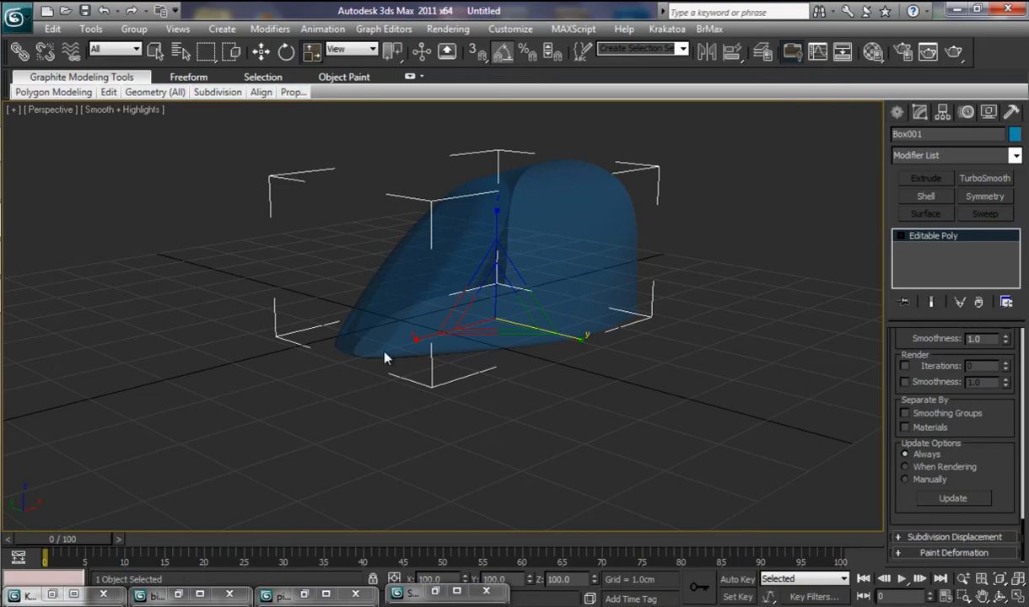
mouse_move(352, 304)
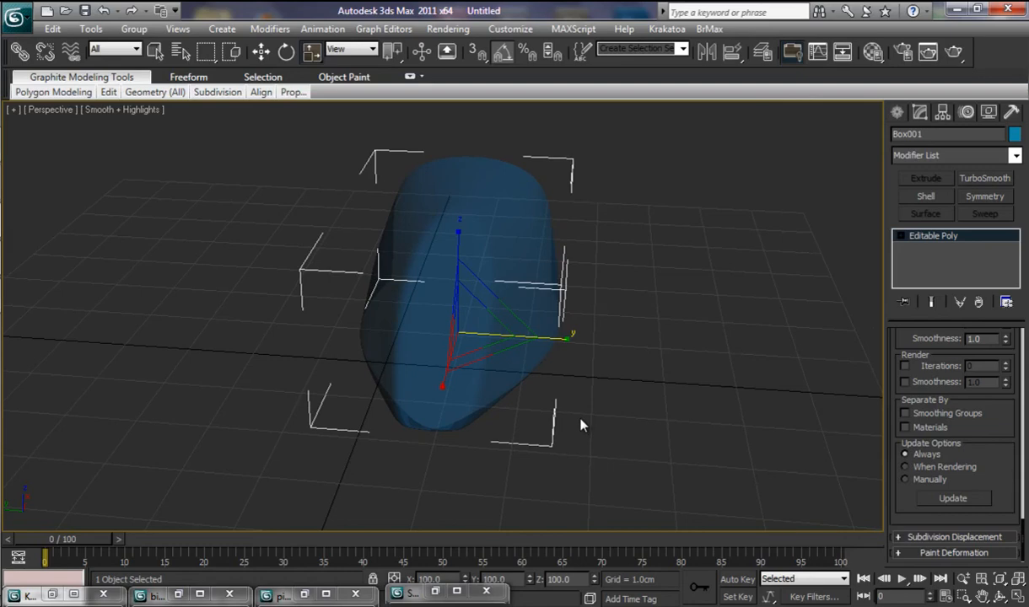
mouse_move(582, 428)
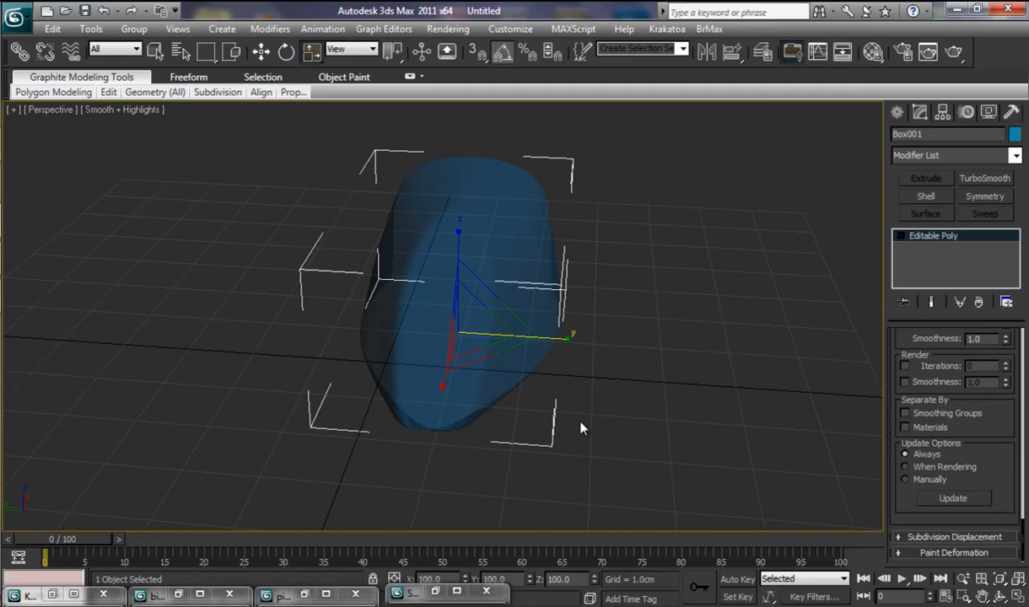